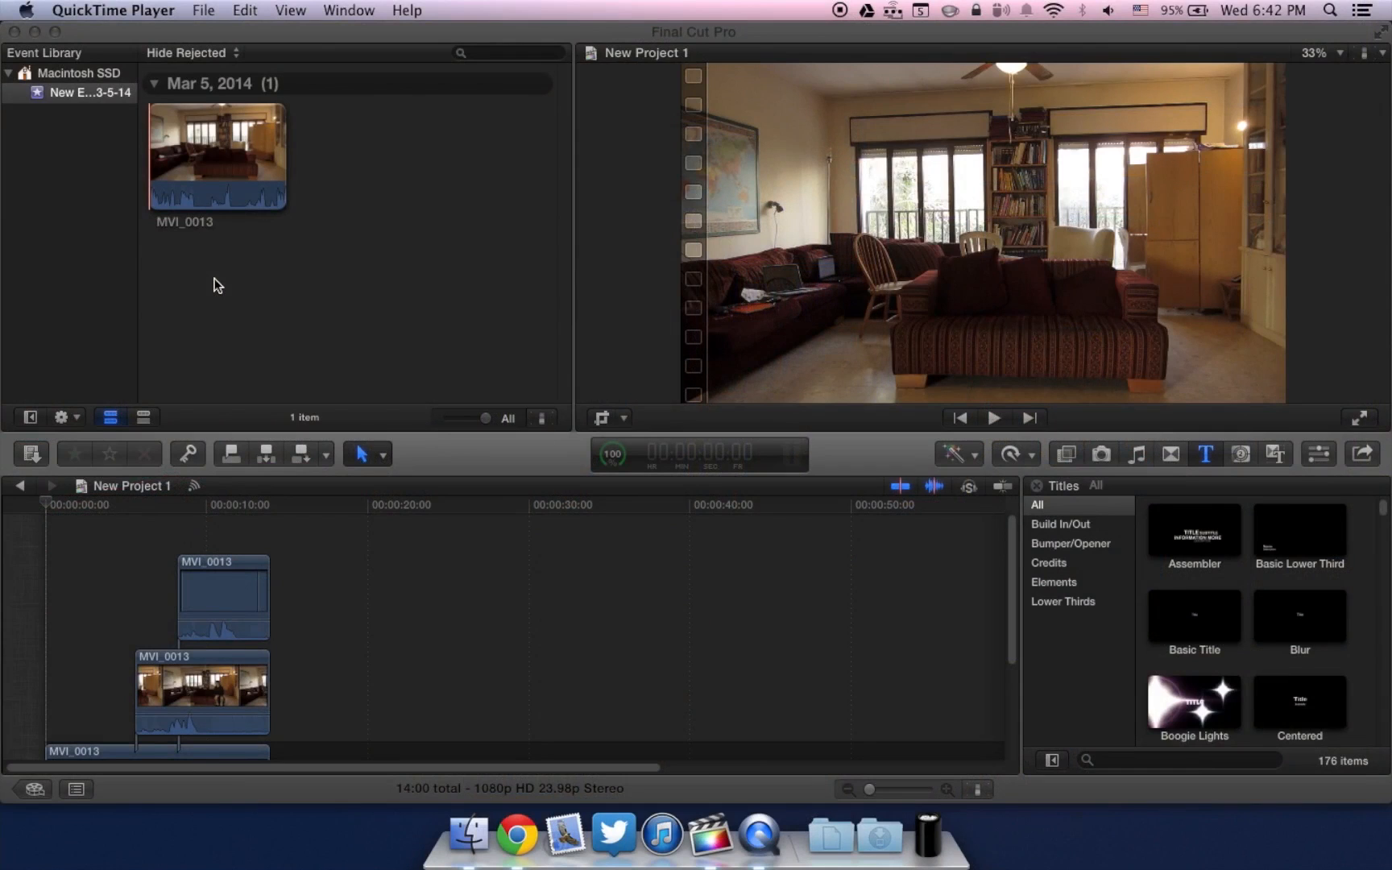
mouse_move(248, 290)
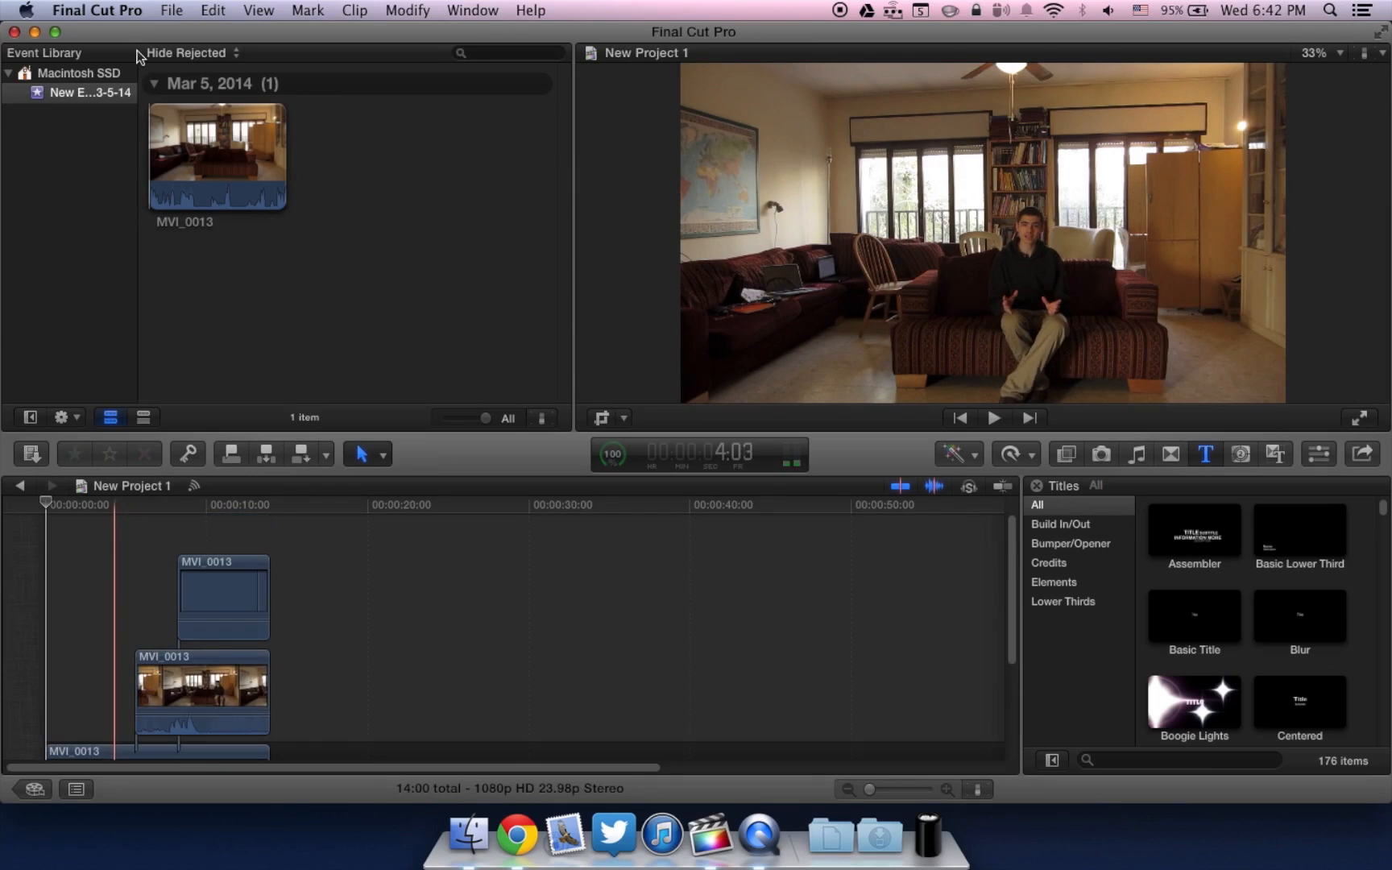
Create a new empty project and select the MVI_0013 living-room clip in the Event Browser
left_click(216, 155)
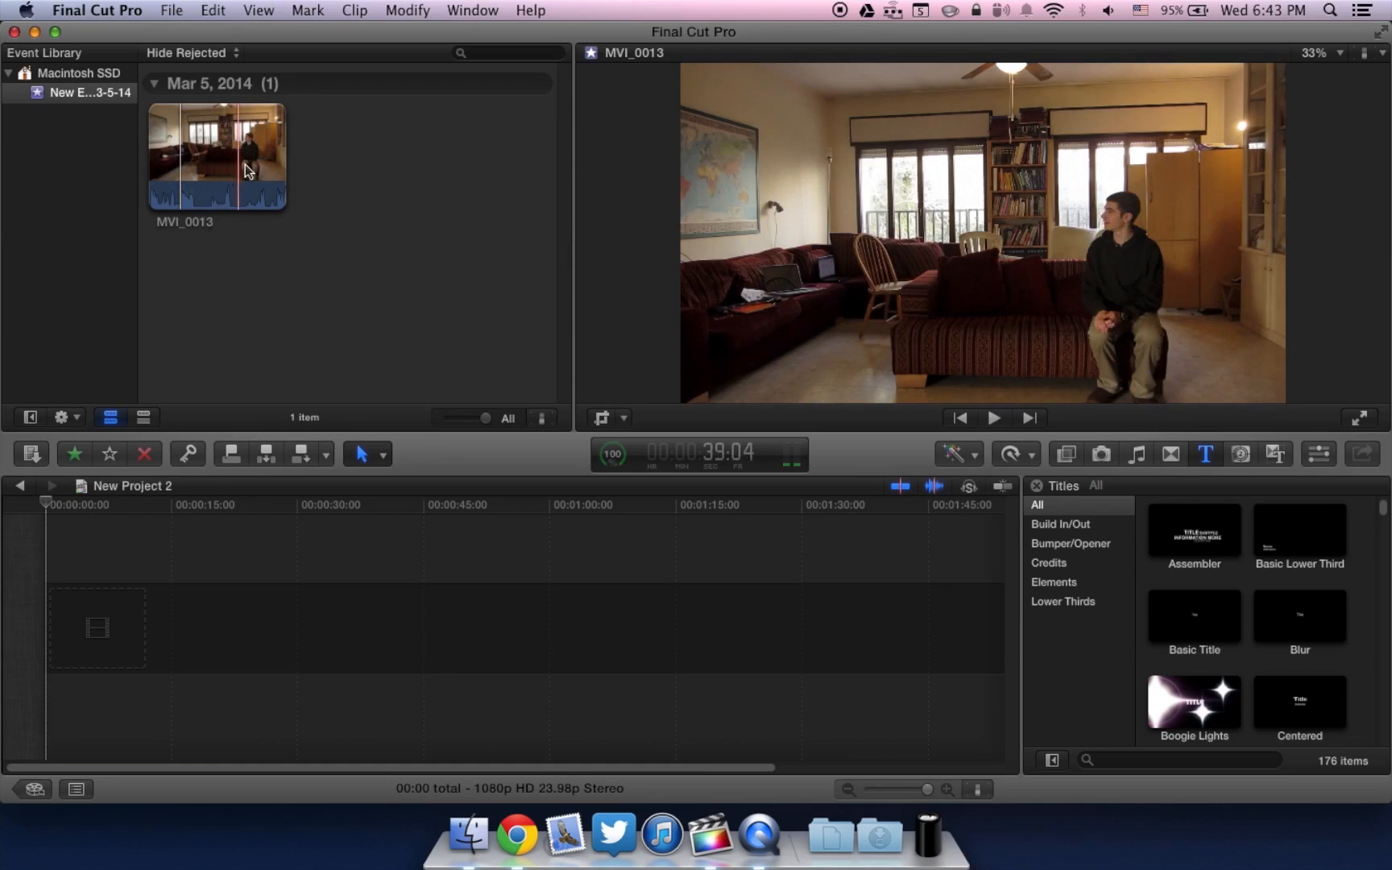
mouse_move(271, 181)
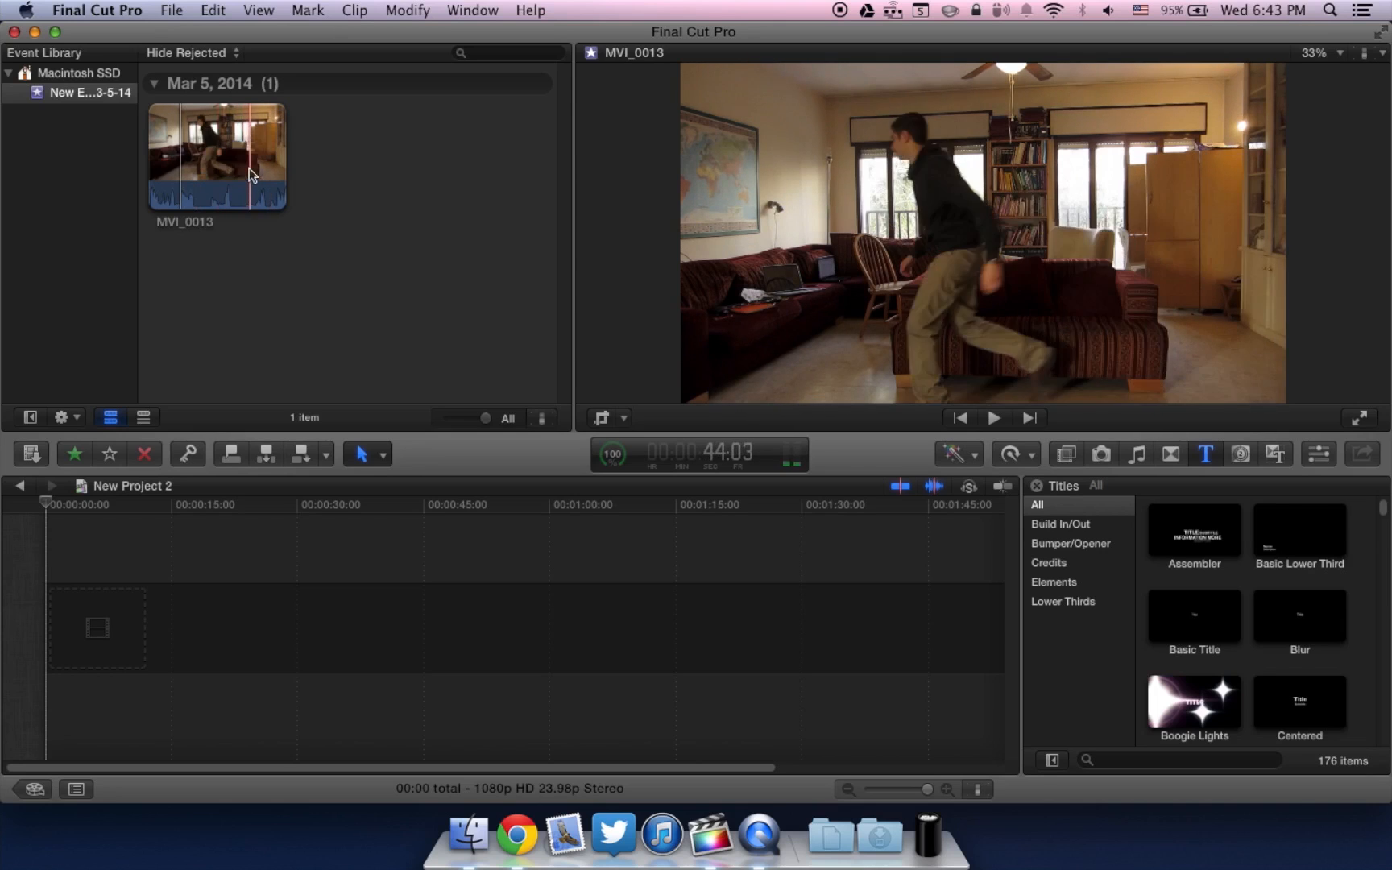
left_click(258, 154)
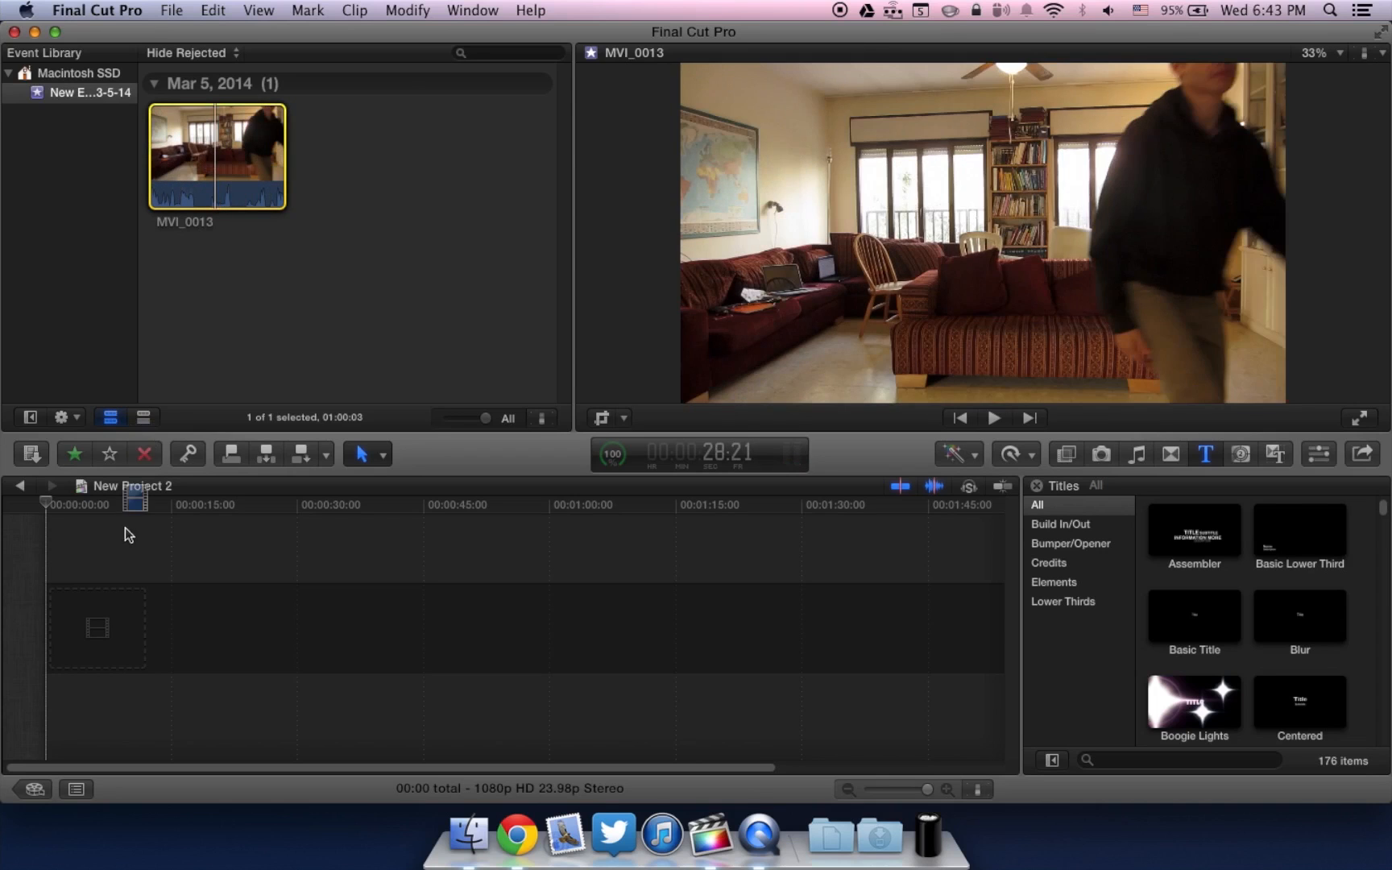
Place MVI_0013 in the timeline and trim away its opening seconds before the first take
left_click_drag(216, 155, 336, 599)
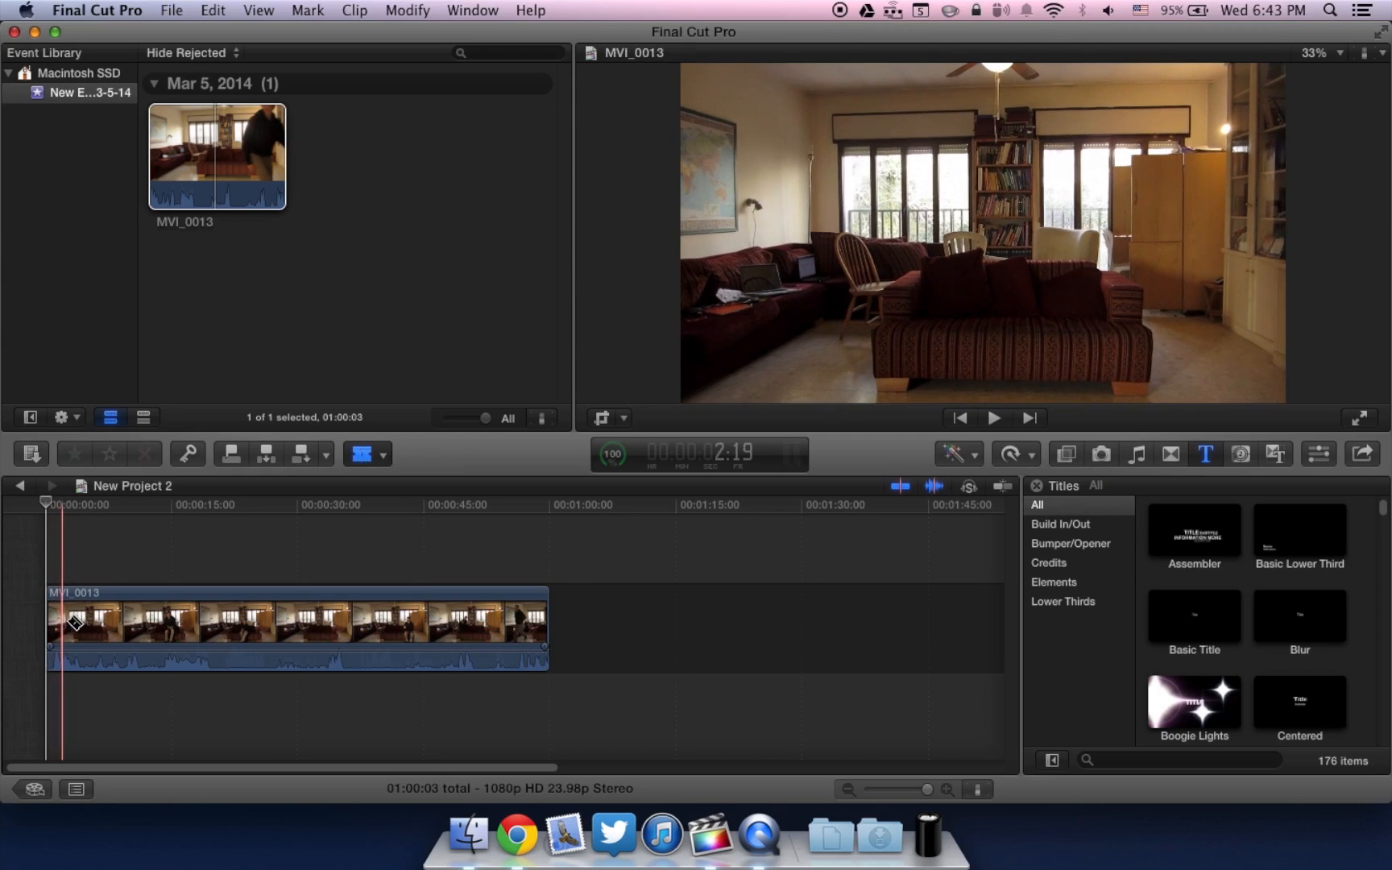
left_click_drag(63, 622, 105, 622)
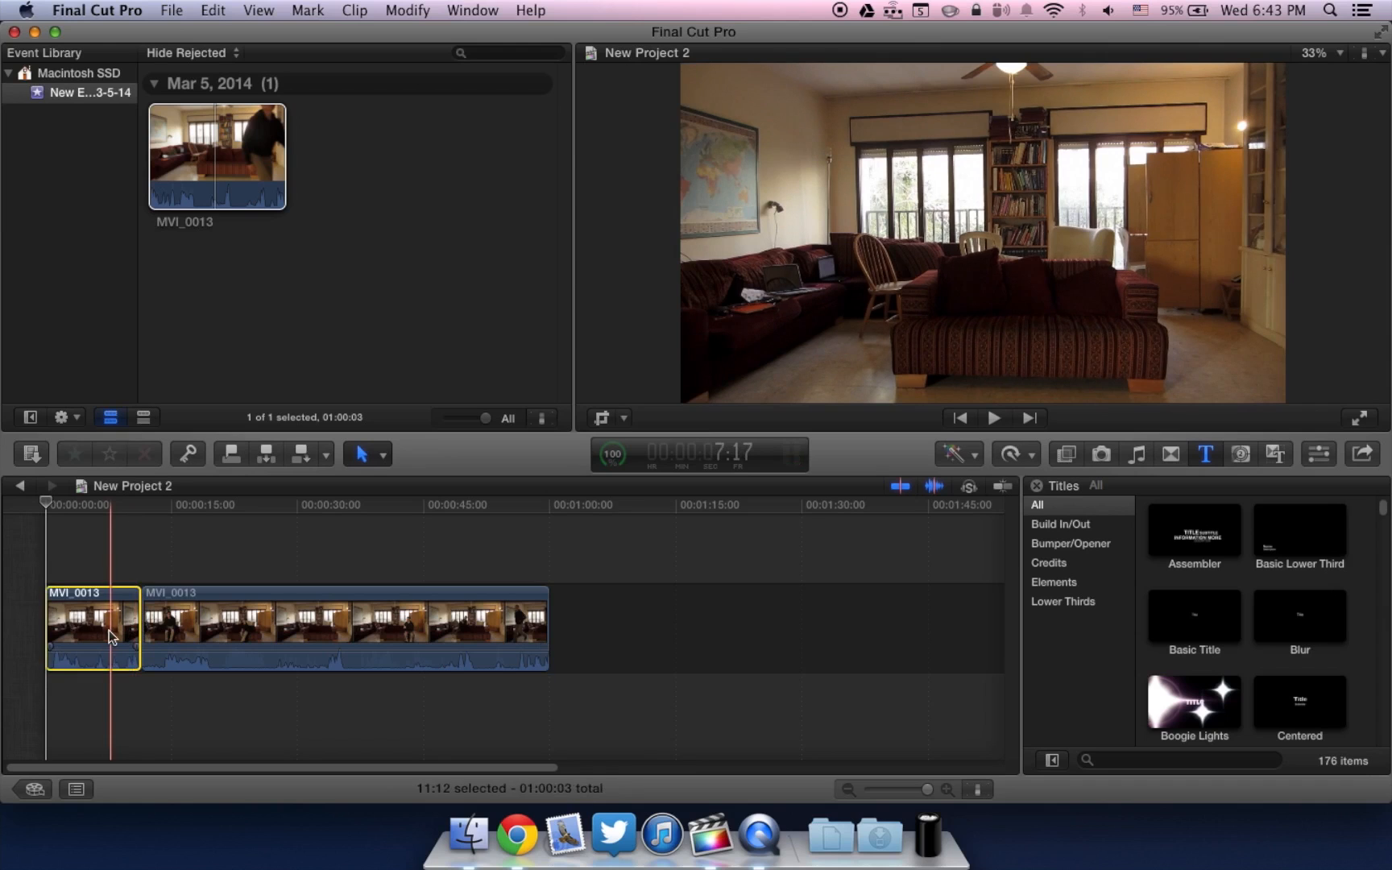
left_click(995, 417)
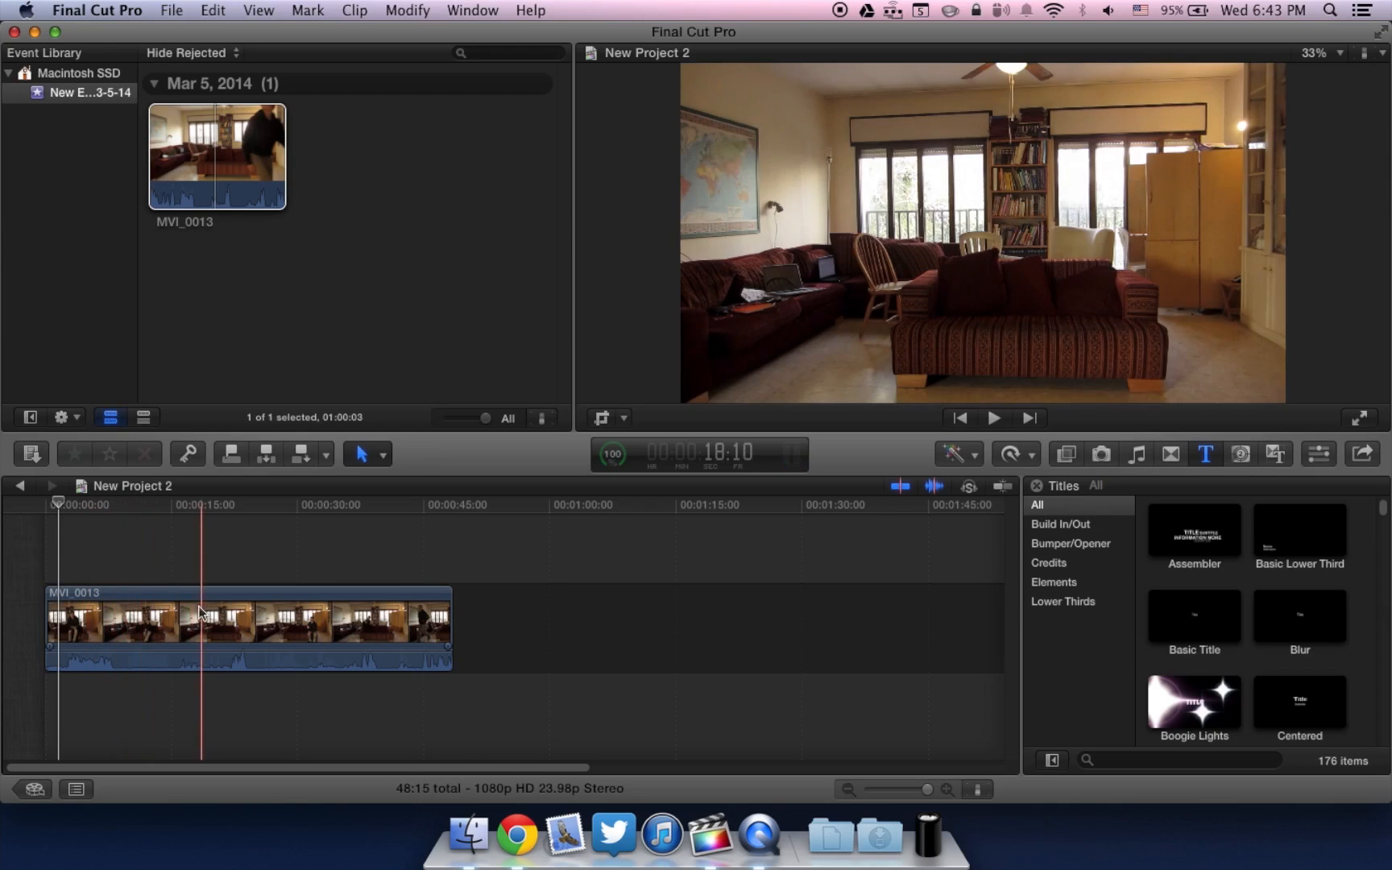
left_click(180, 622)
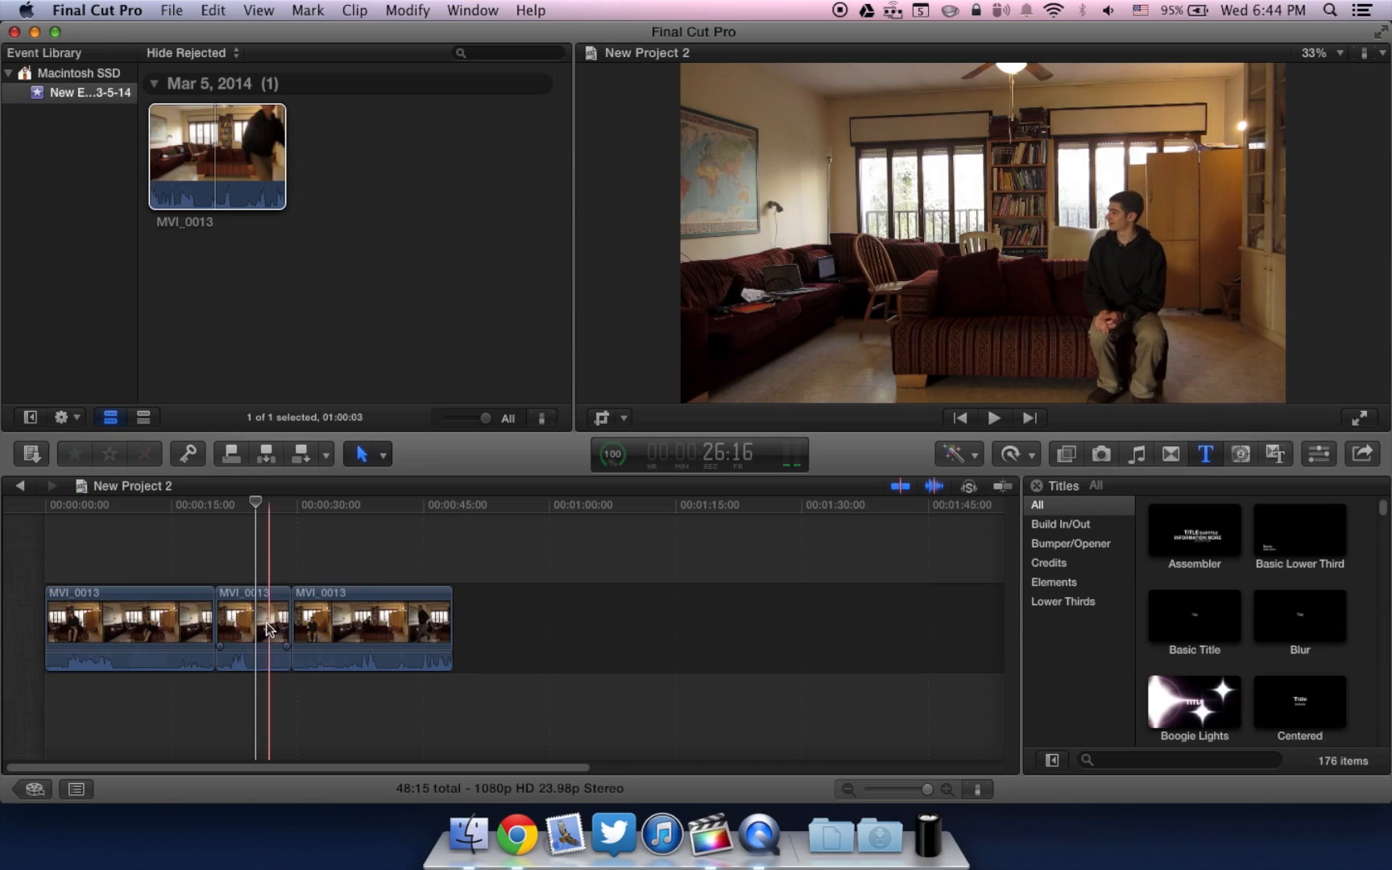
Lift the seated-on-right take out and connect it above the start of the project
left_click_drag(253, 625, 145, 541)
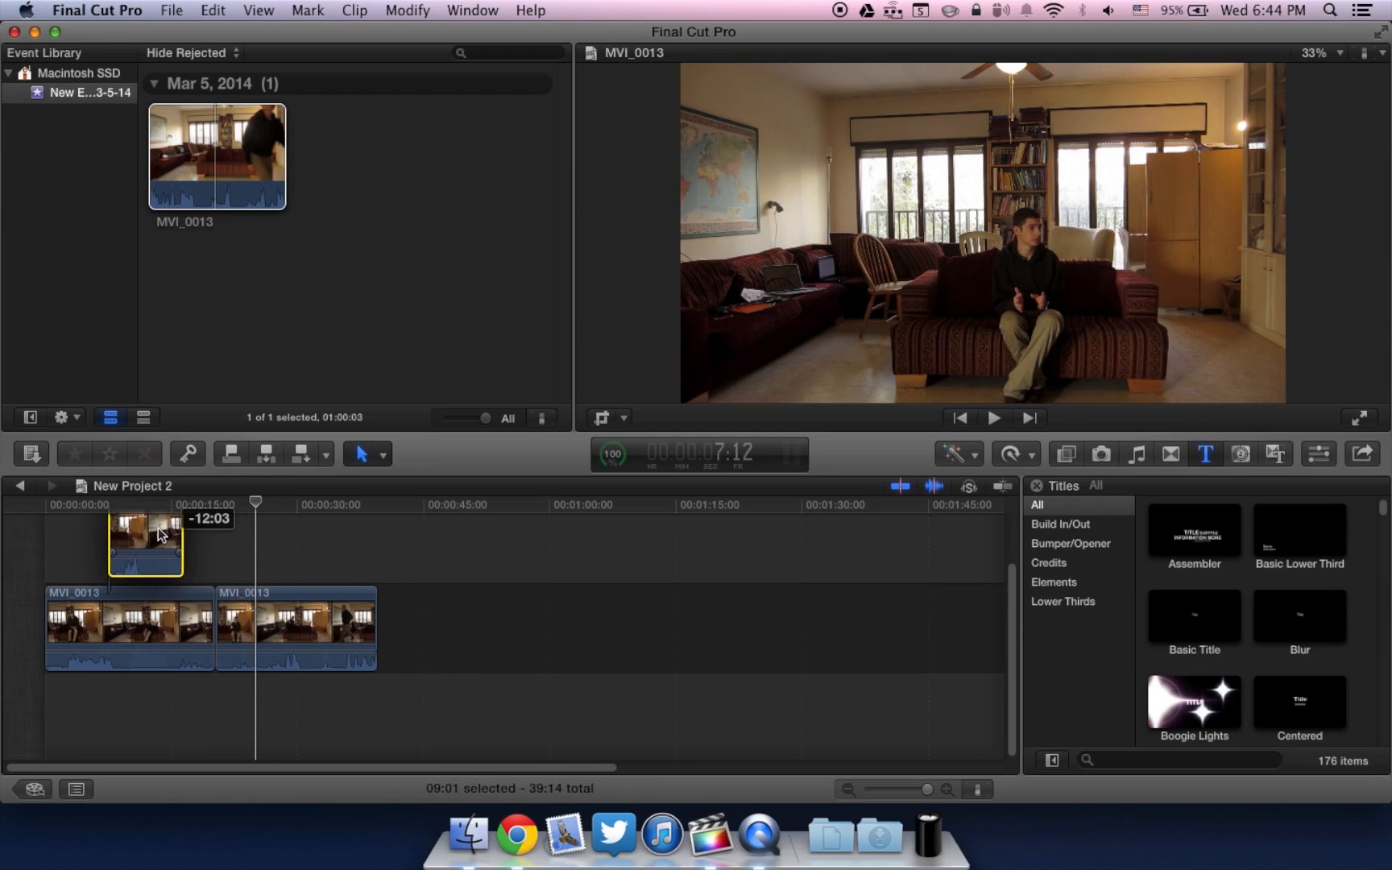
left_click_drag(160, 543, 172, 543)
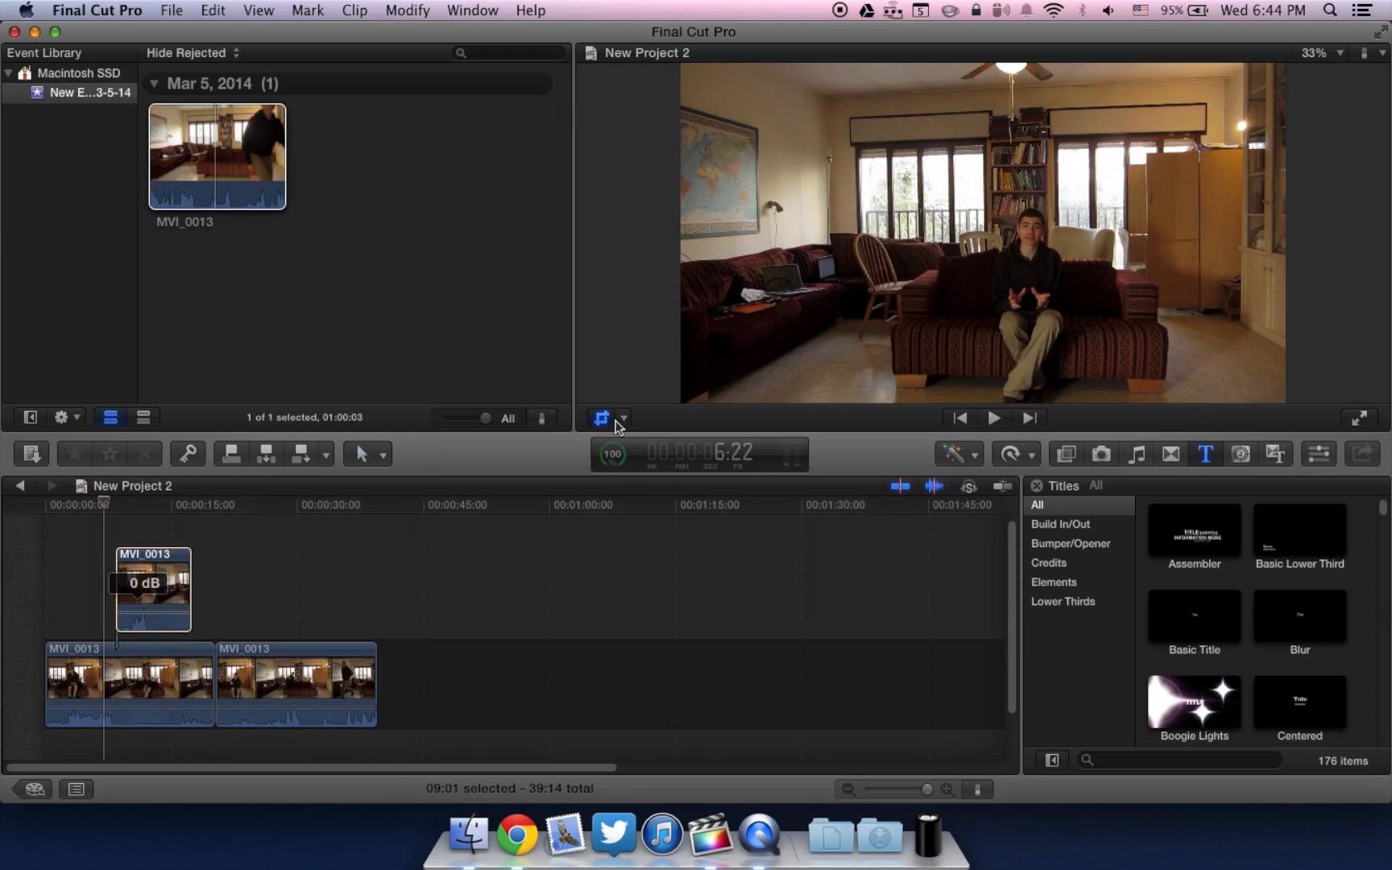
Enter Crop > Trim on the overlay and pull its left crop edge toward the centre
left_click(601, 417)
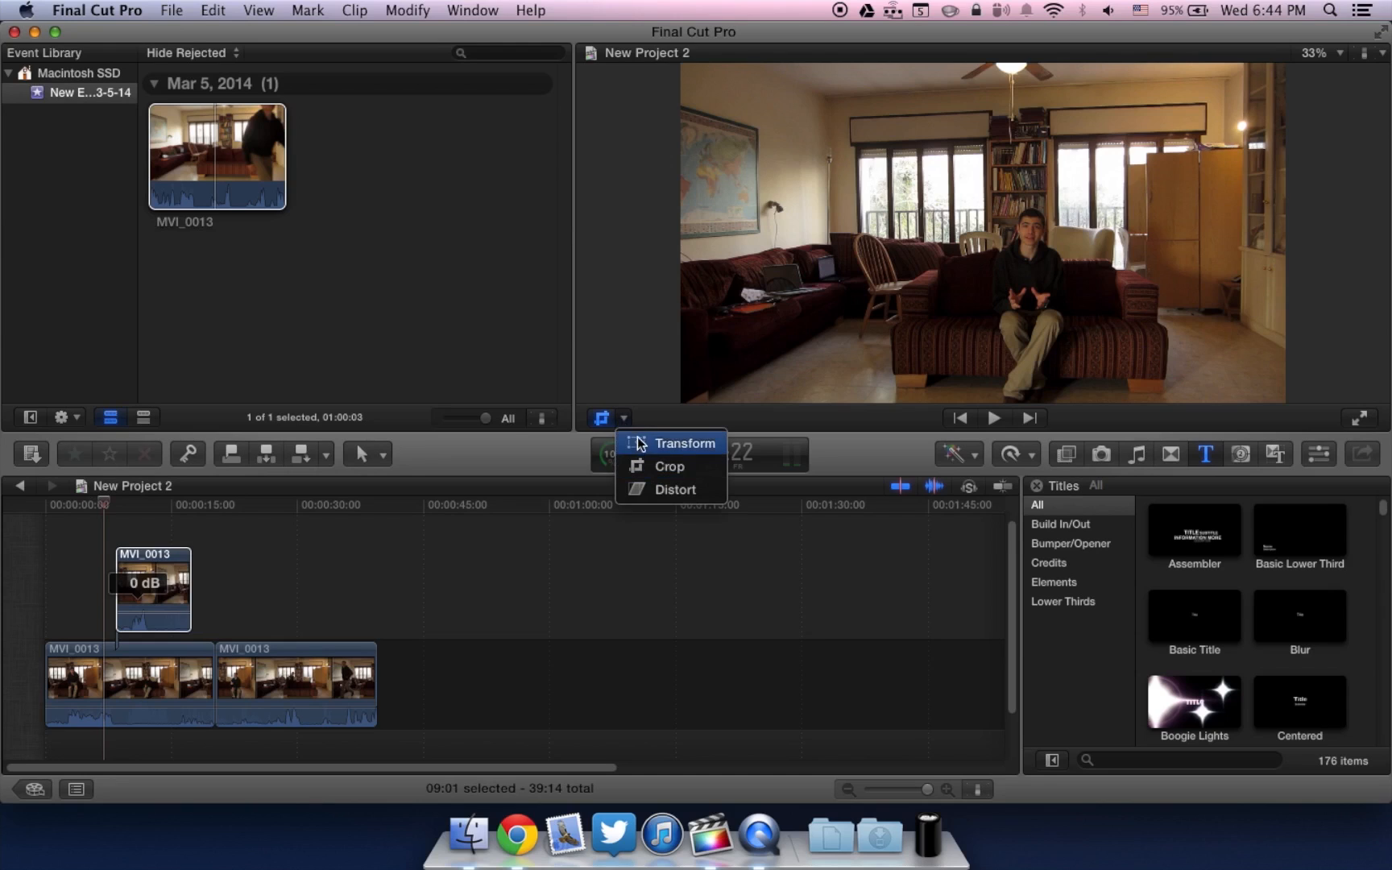
mouse_move(662, 466)
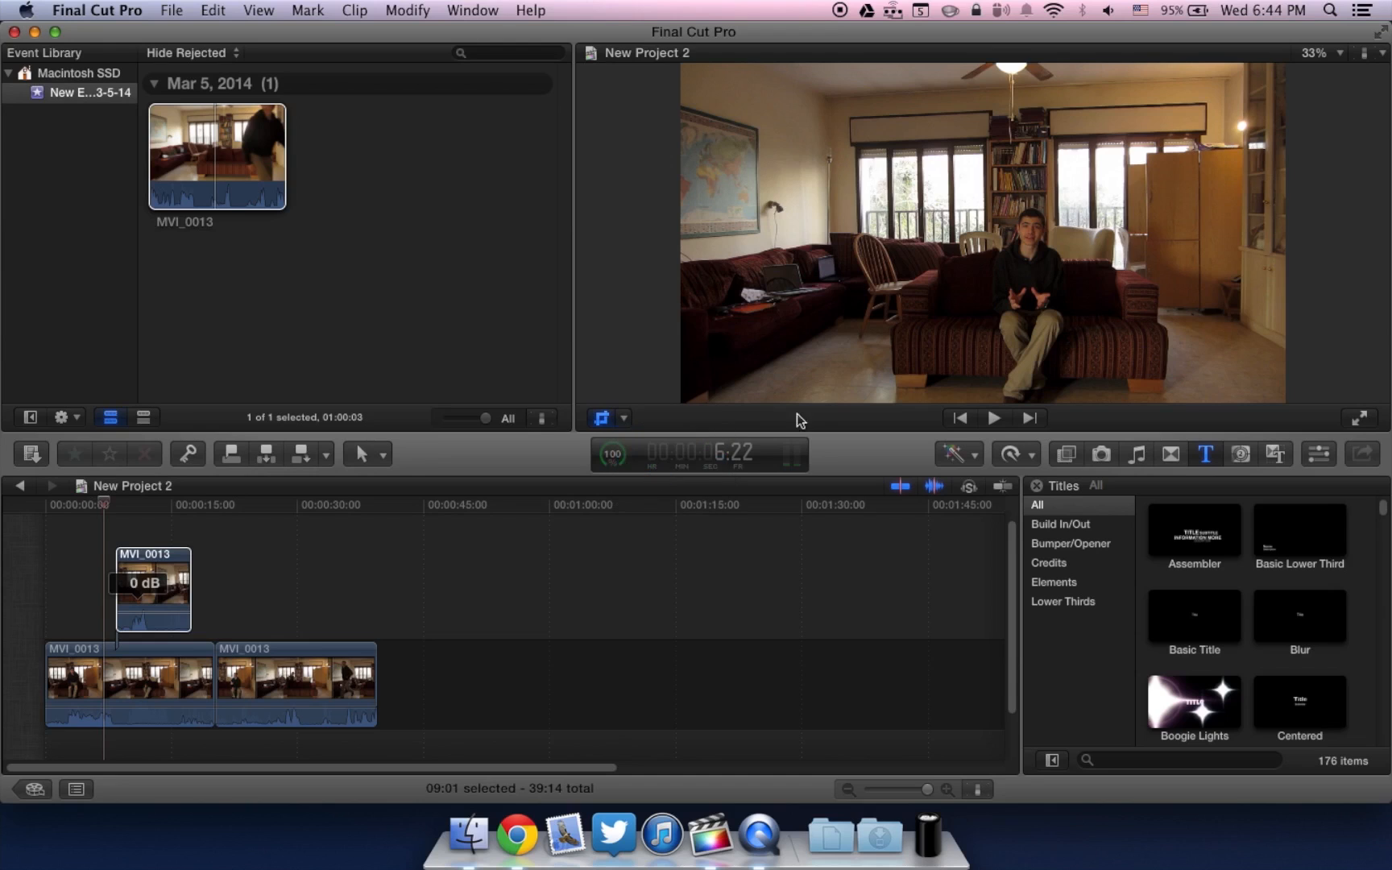
mouse_move(126, 513)
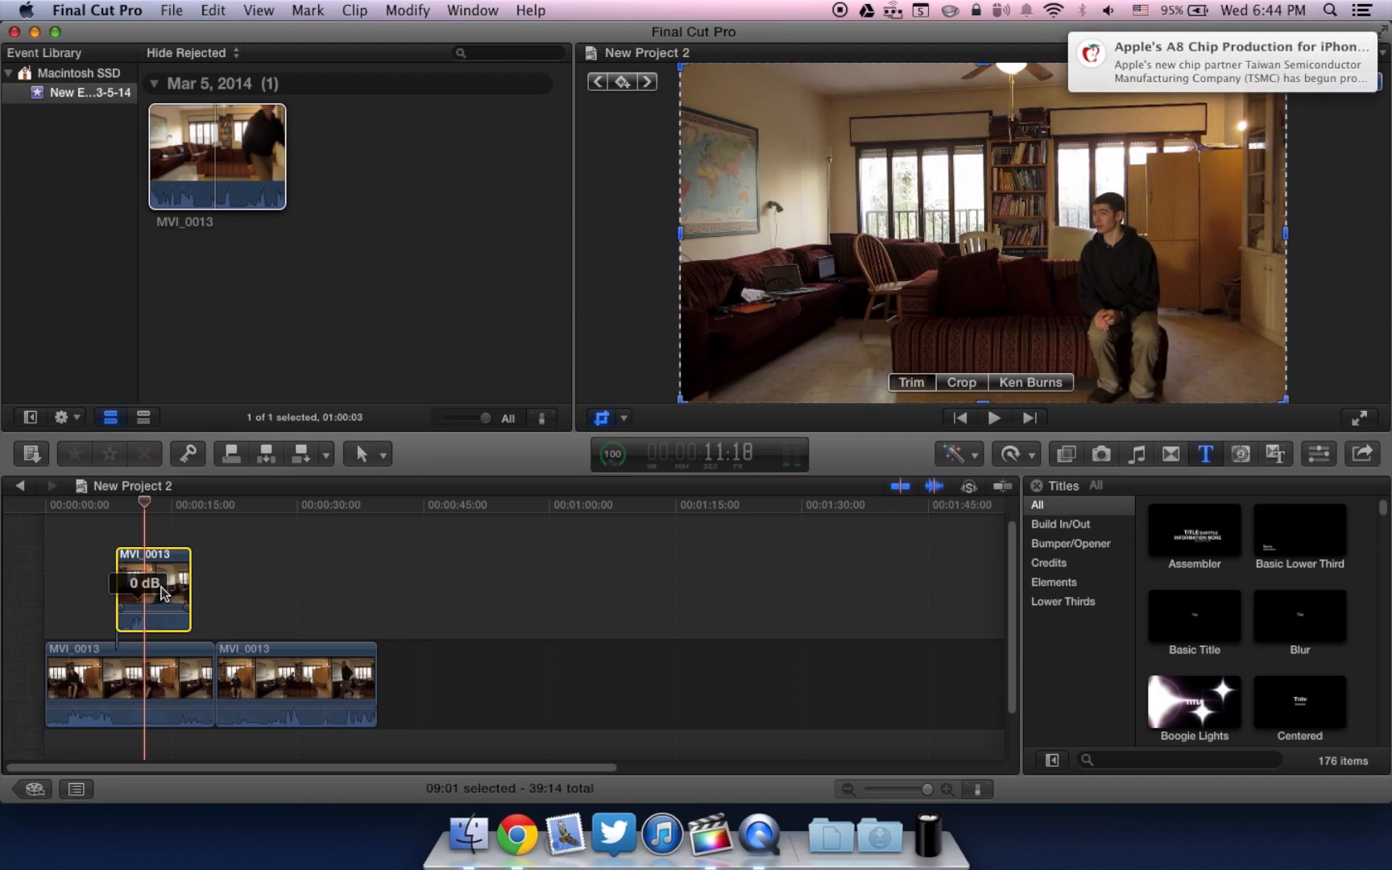
mouse_move(171, 570)
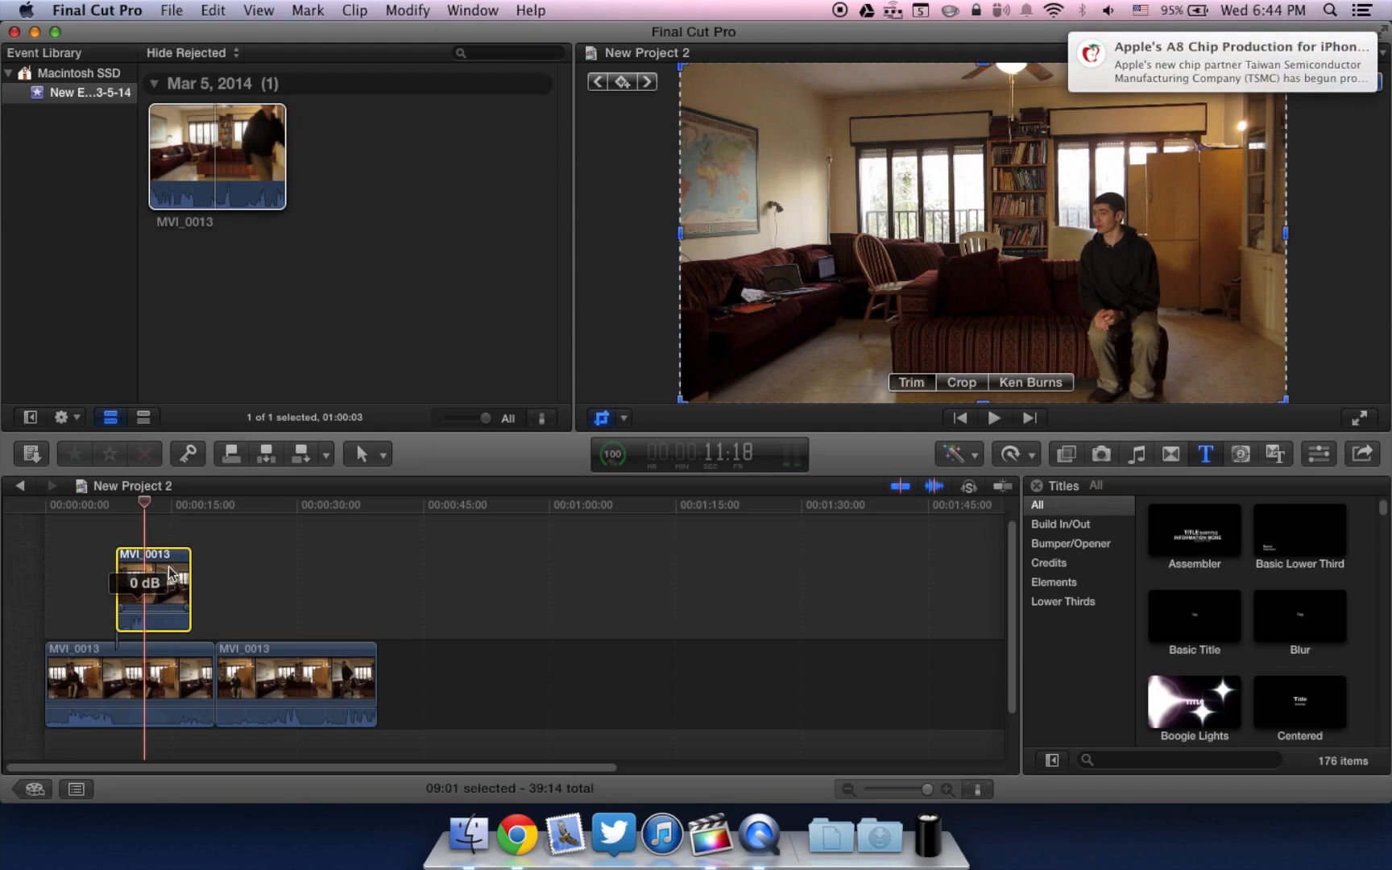
right_click(515, 833)
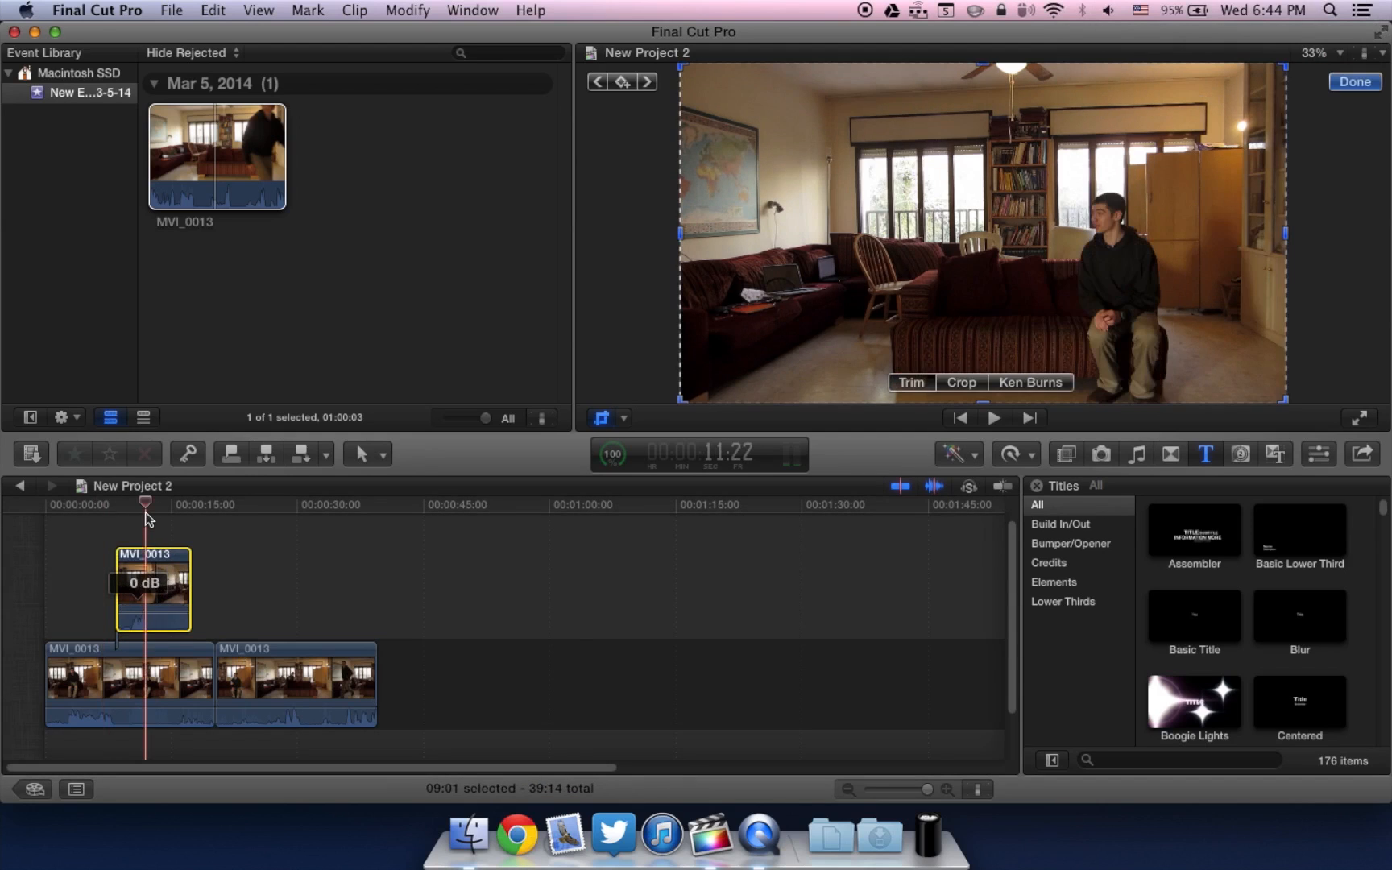
mouse_move(685, 235)
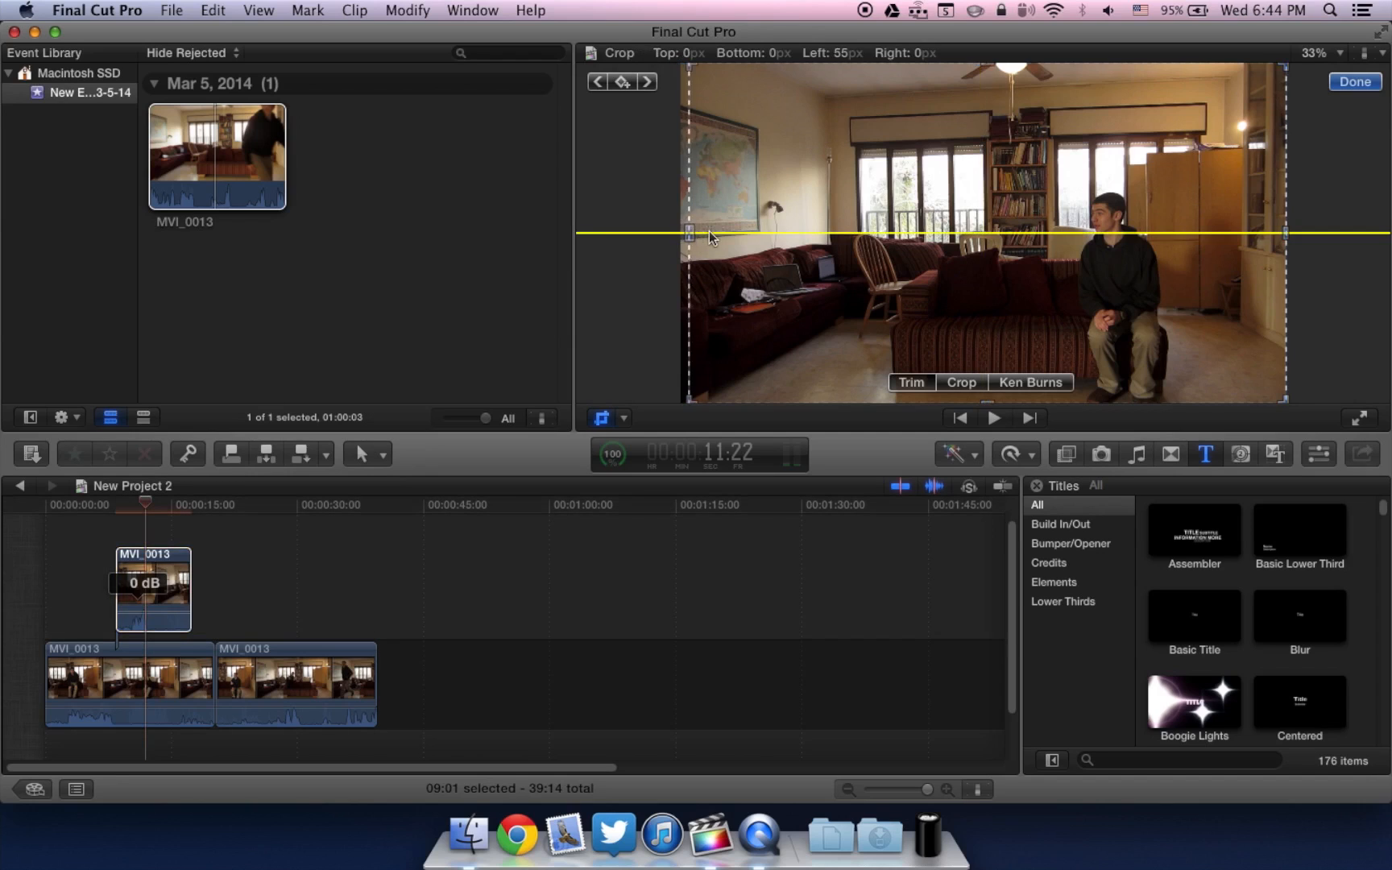
left_click_drag(691, 236, 733, 240)
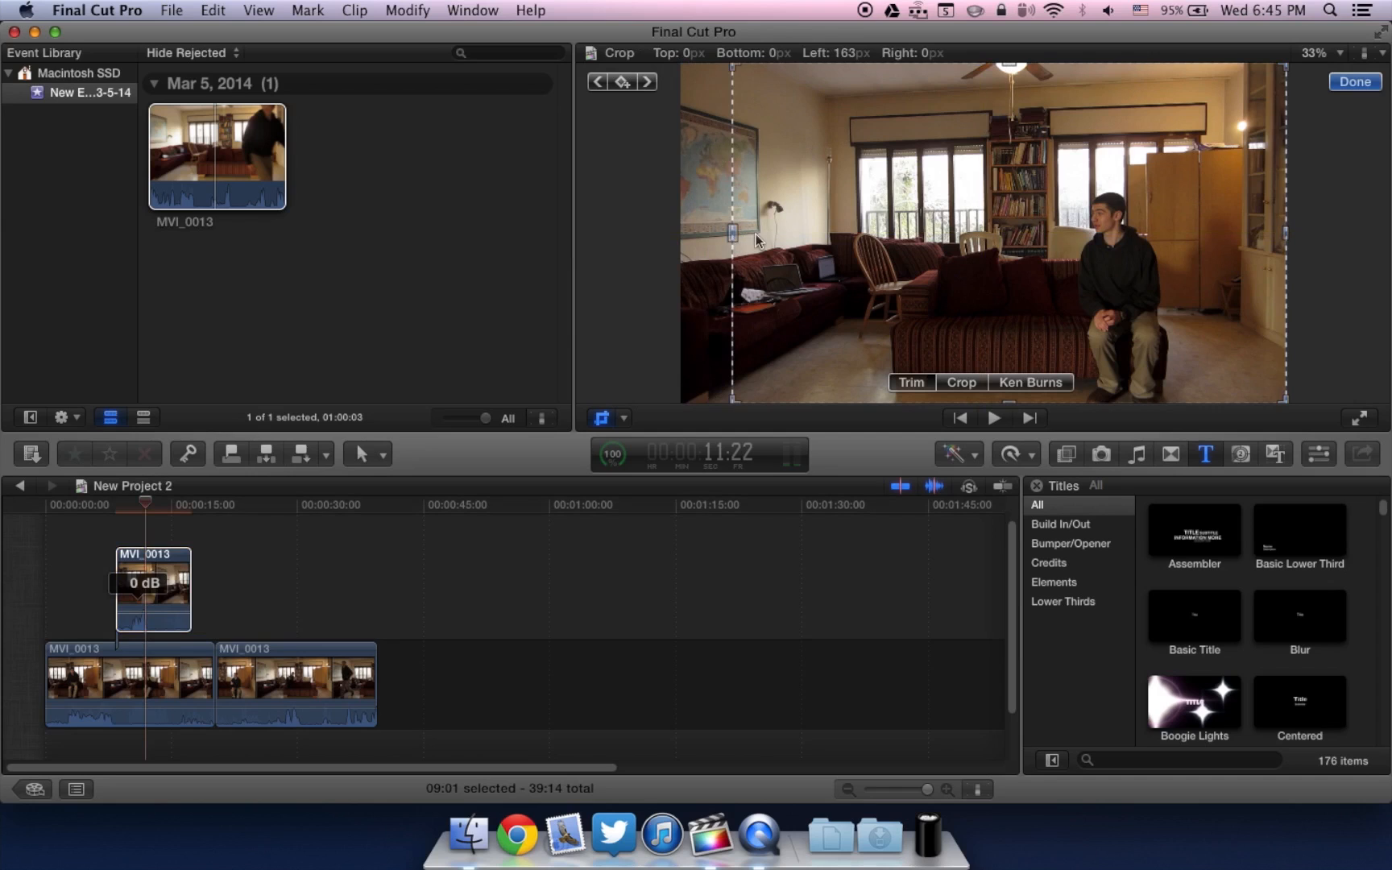
left_click_drag(733, 232, 971, 235)
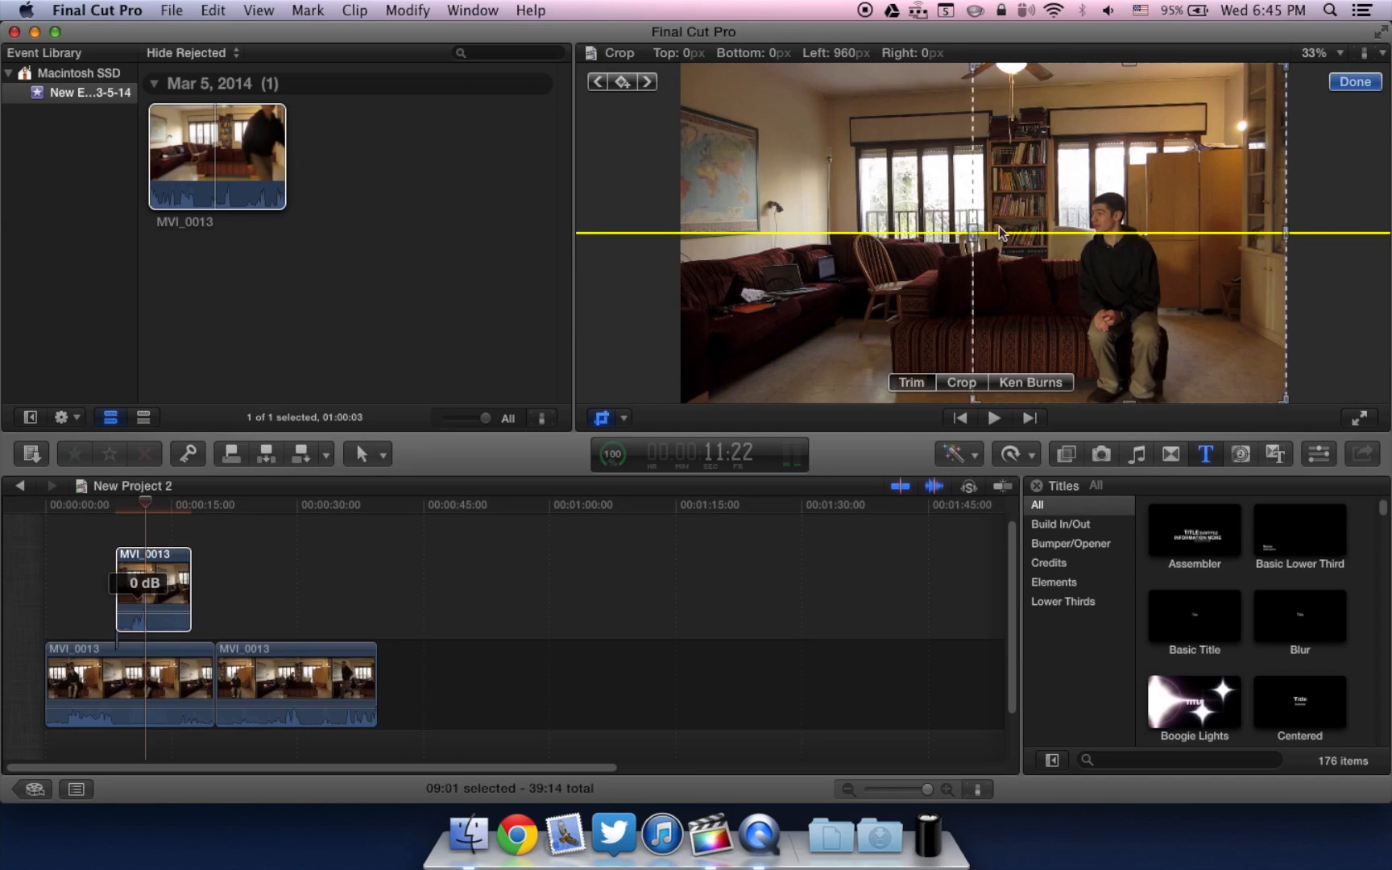
left_click_drag(972, 232, 1072, 232)
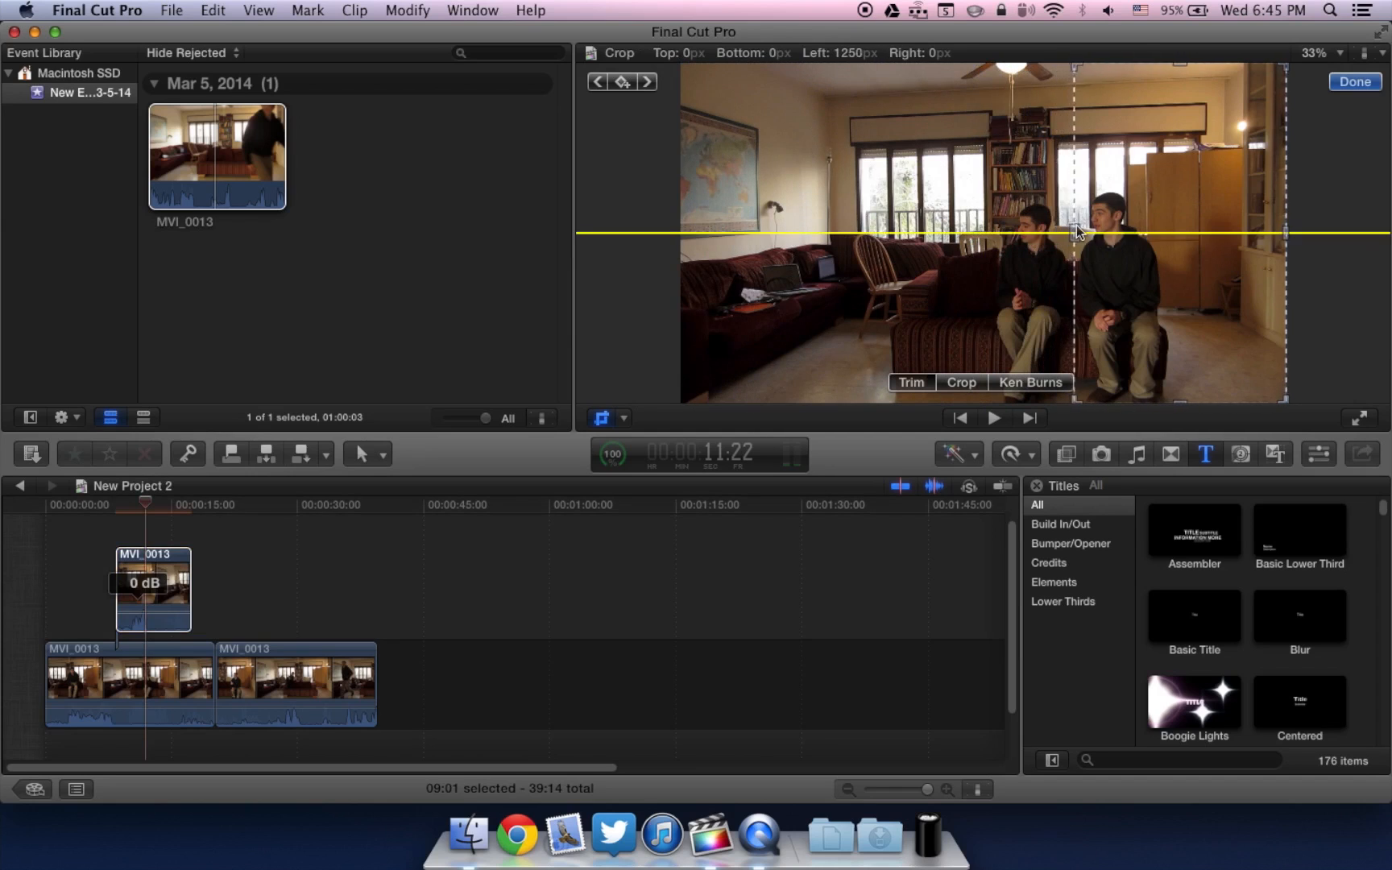
Fine-tune the left crop boundary so the two seated copies sit side by side
left_click_drag(1071, 234, 1081, 235)
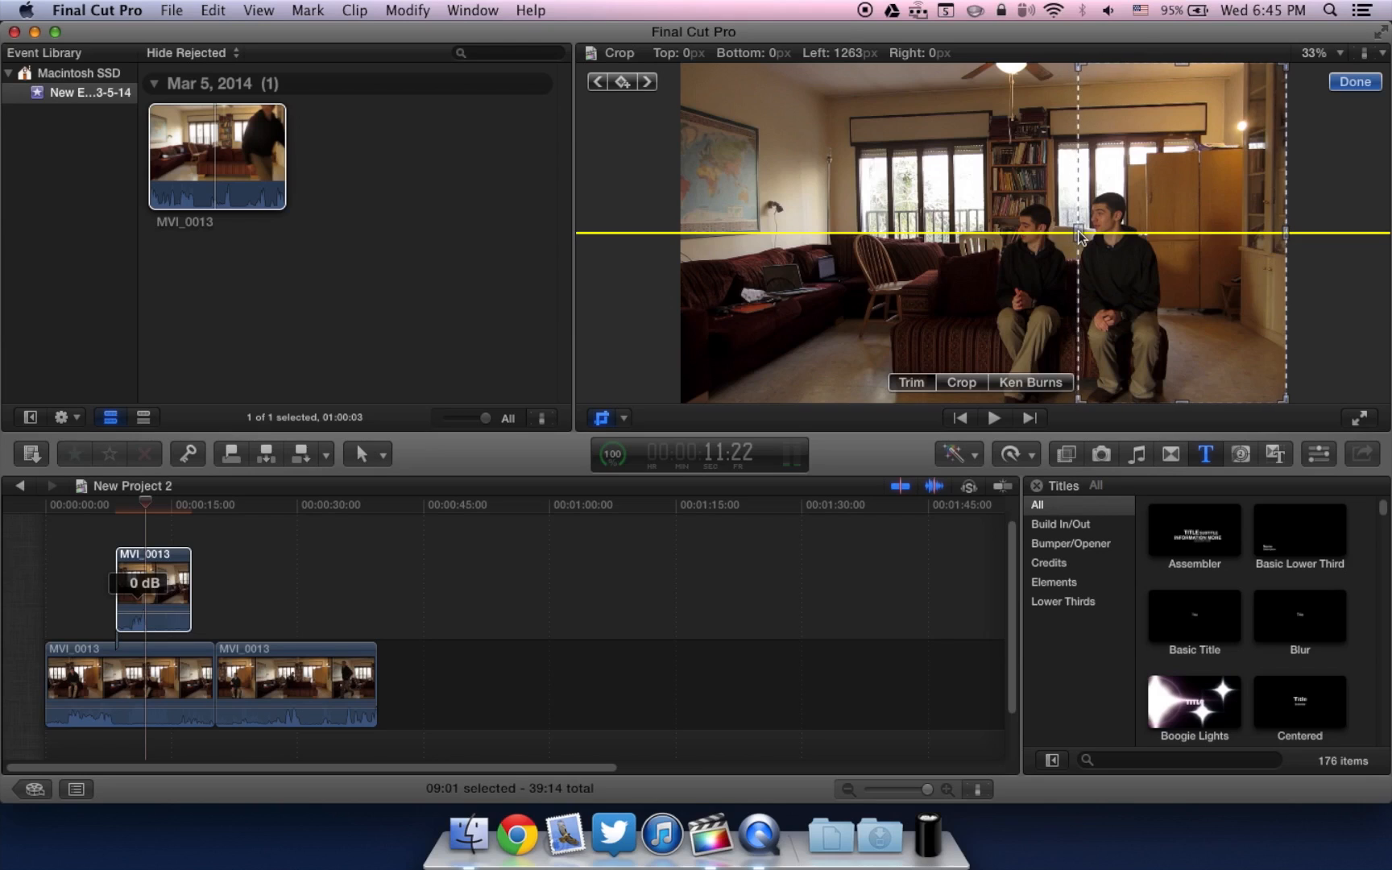
left_click_drag(1078, 232, 1078, 232)
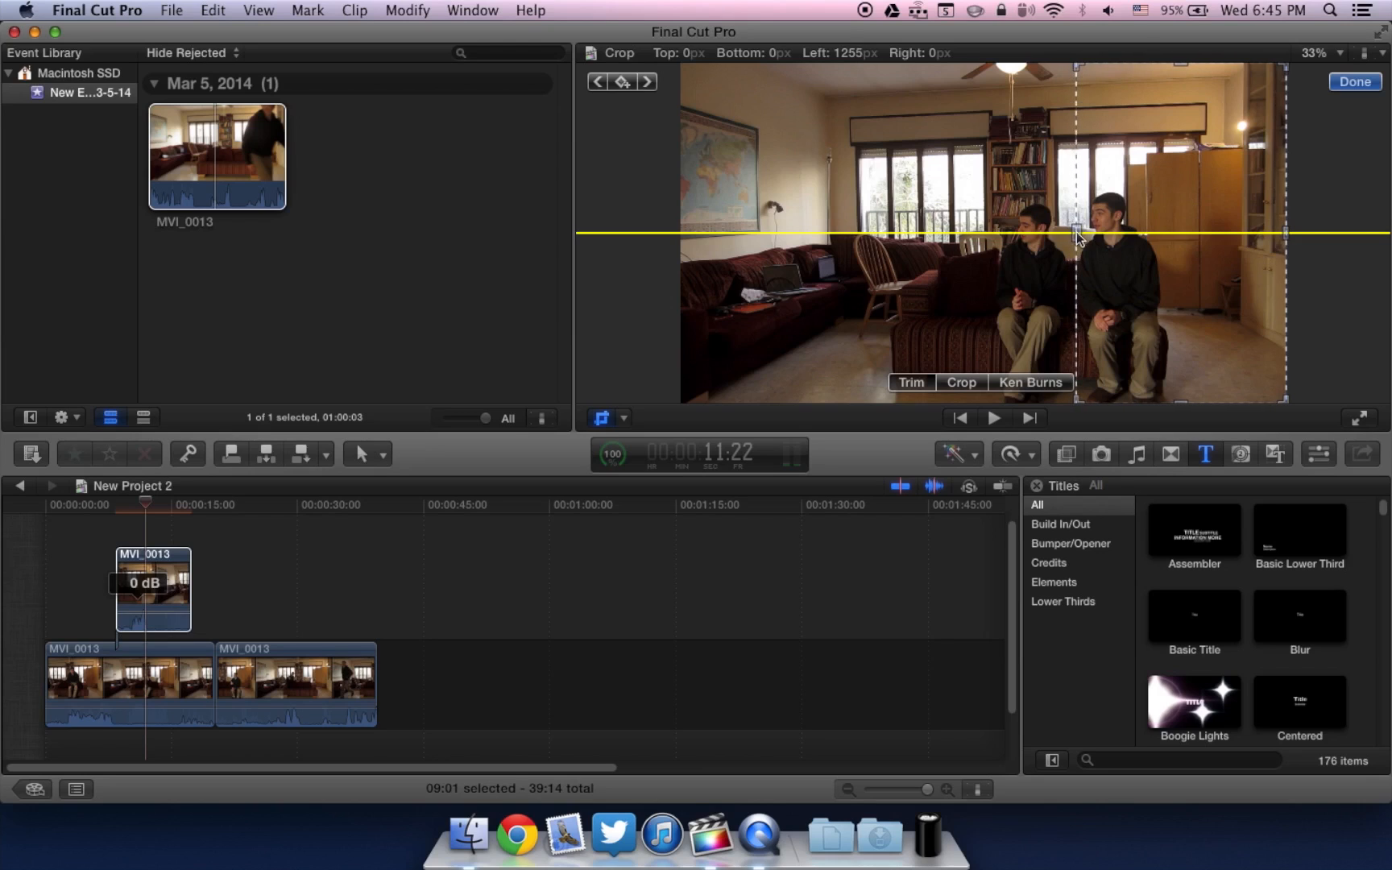
left_click_drag(1077, 234, 1074, 234)
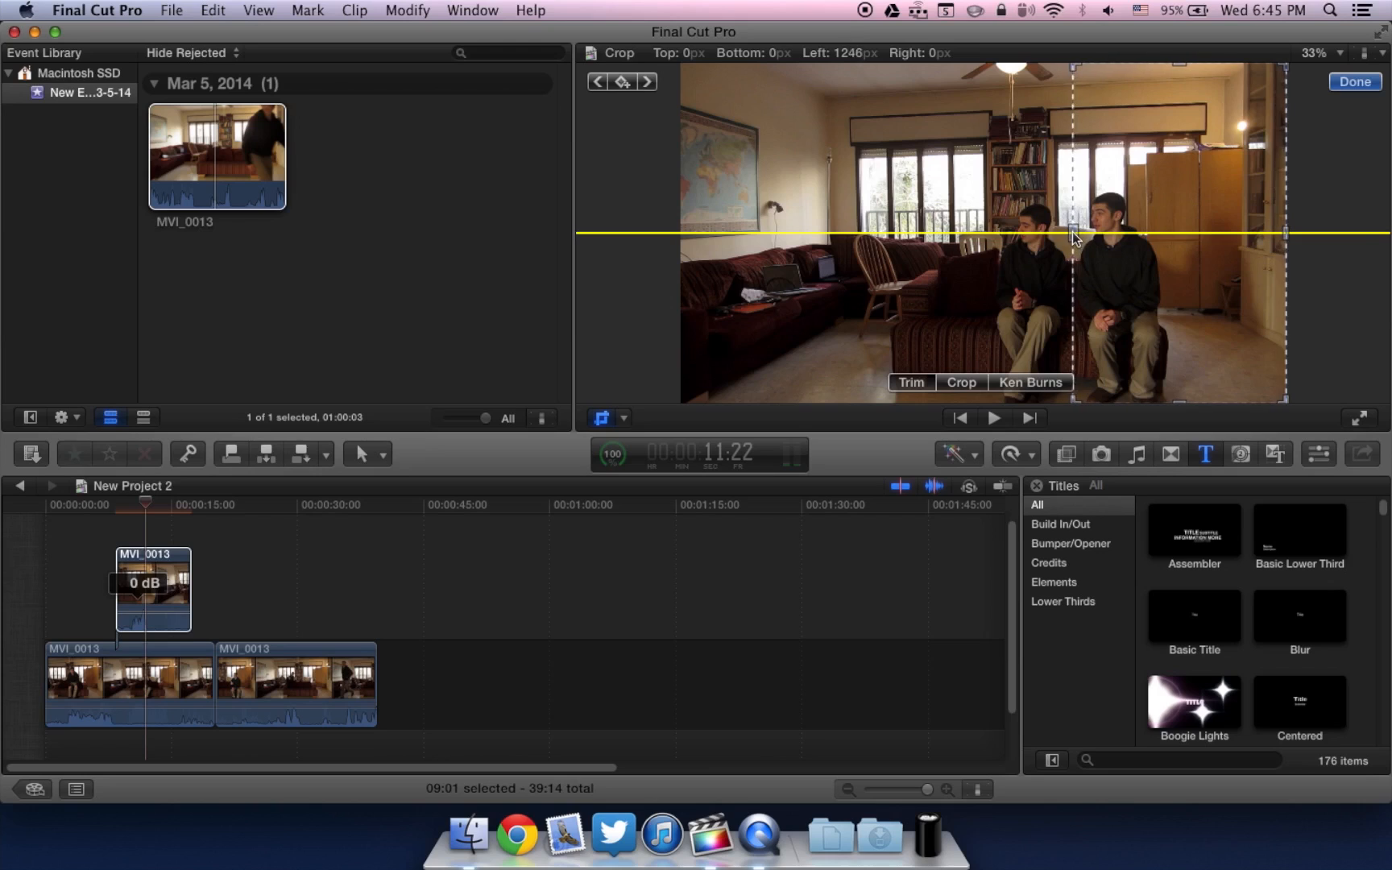
left_click_drag(1074, 235, 1077, 236)
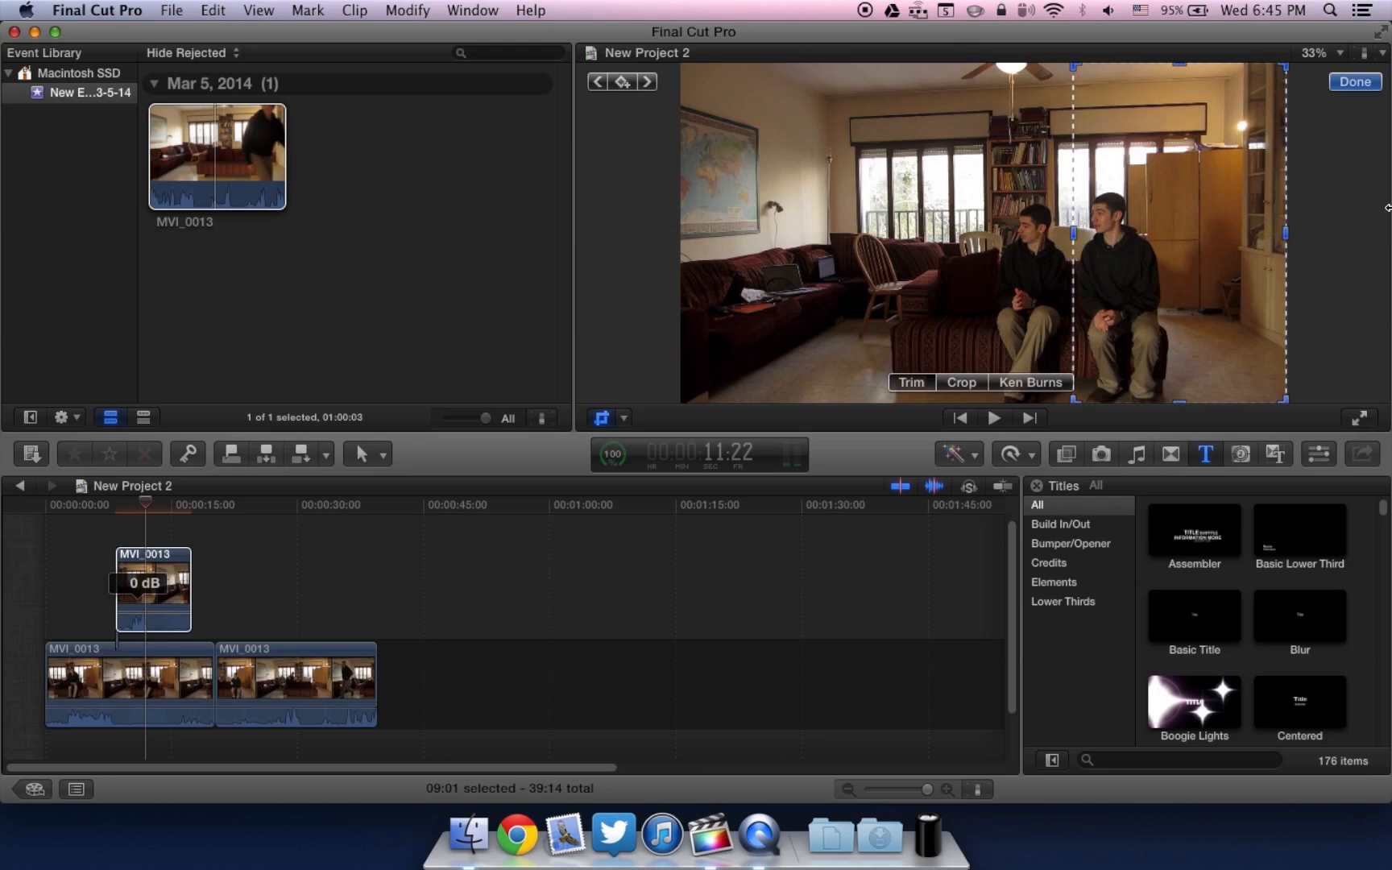
mouse_move(780, 424)
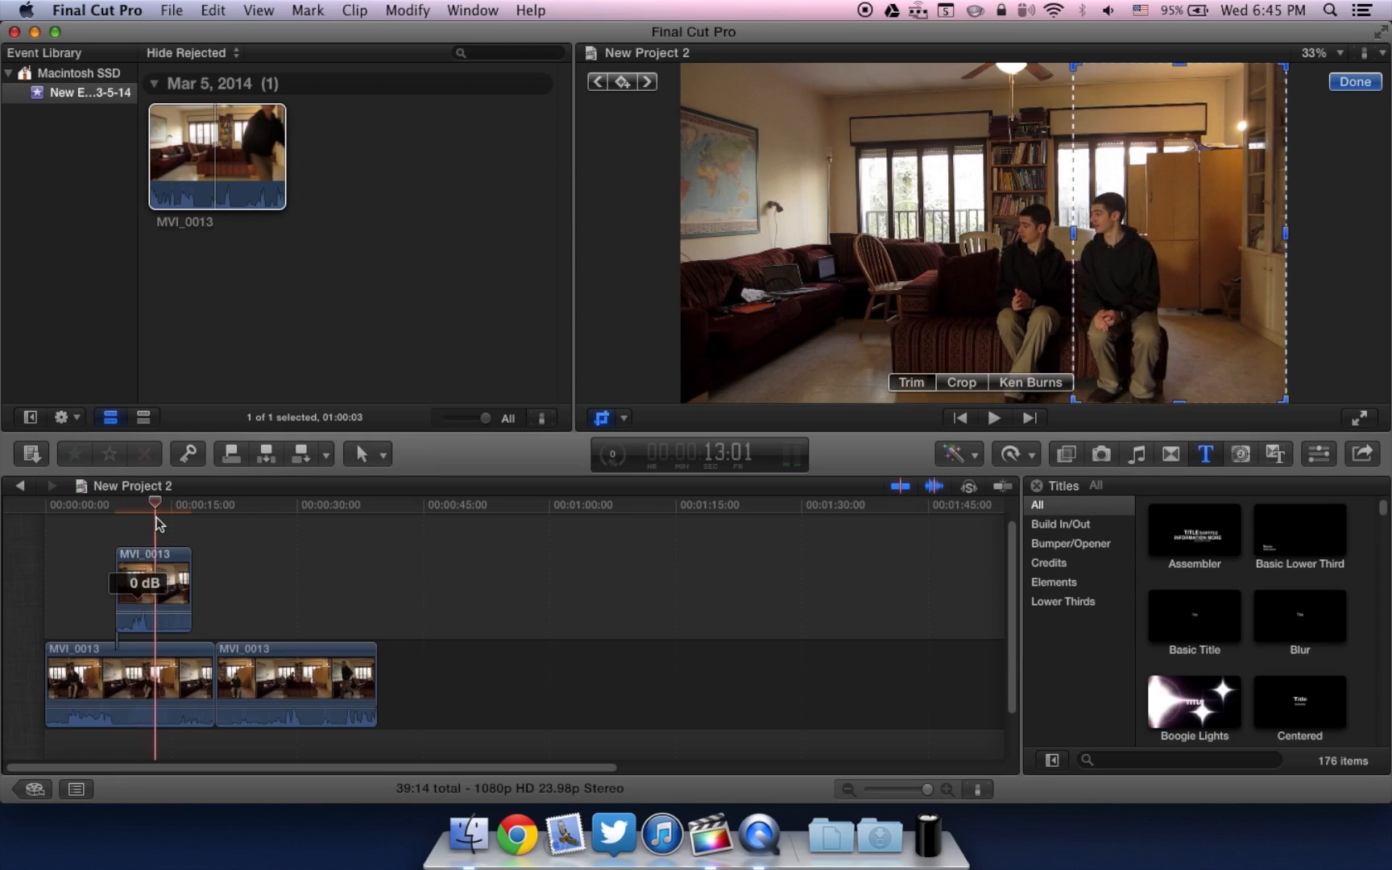
Blade out the couch shot from the main clip and stack it above the first overlay
left_click_drag(154, 501, 169, 502)
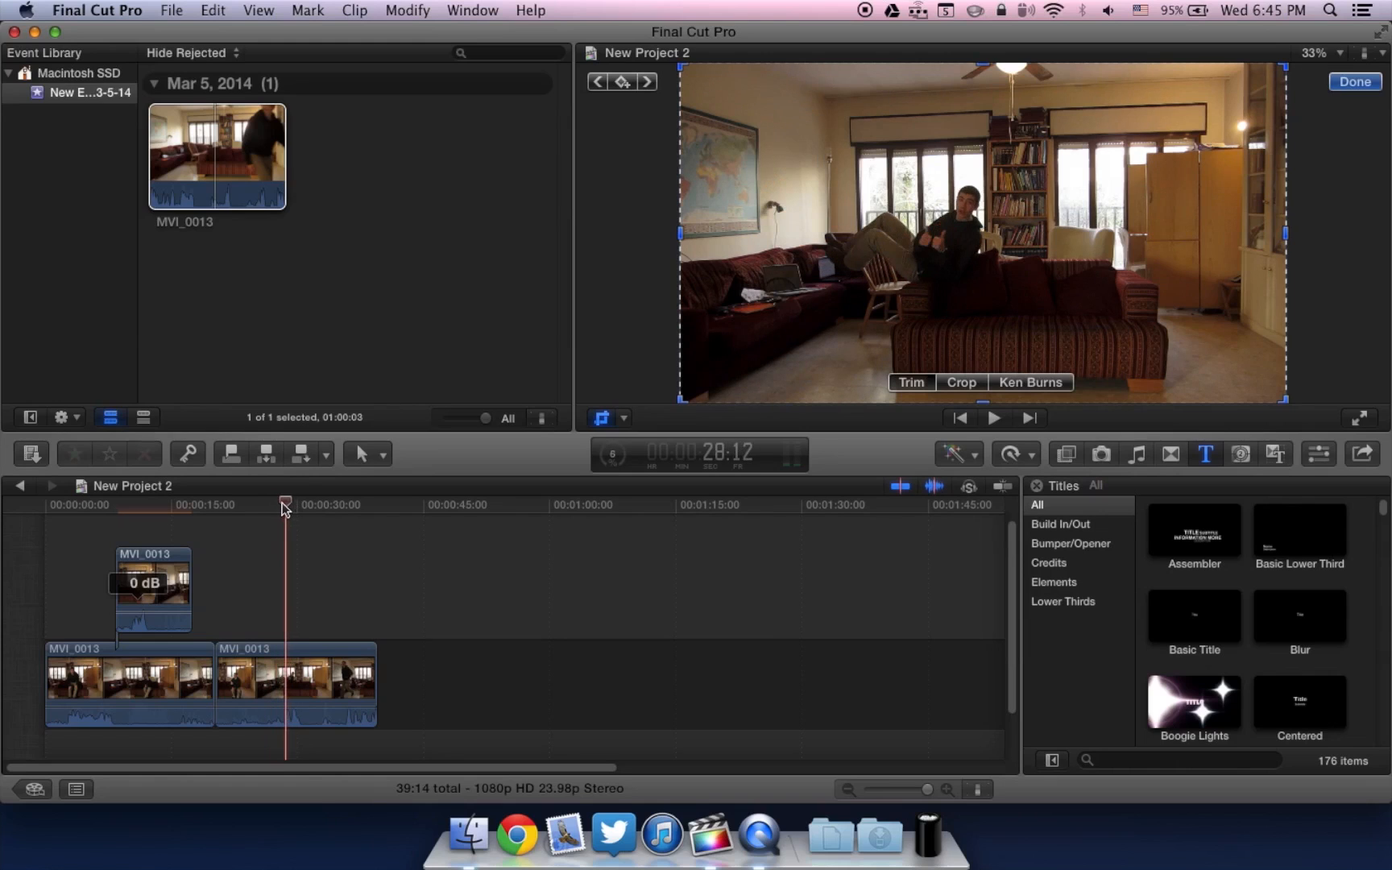
left_click_drag(284, 501, 258, 507)
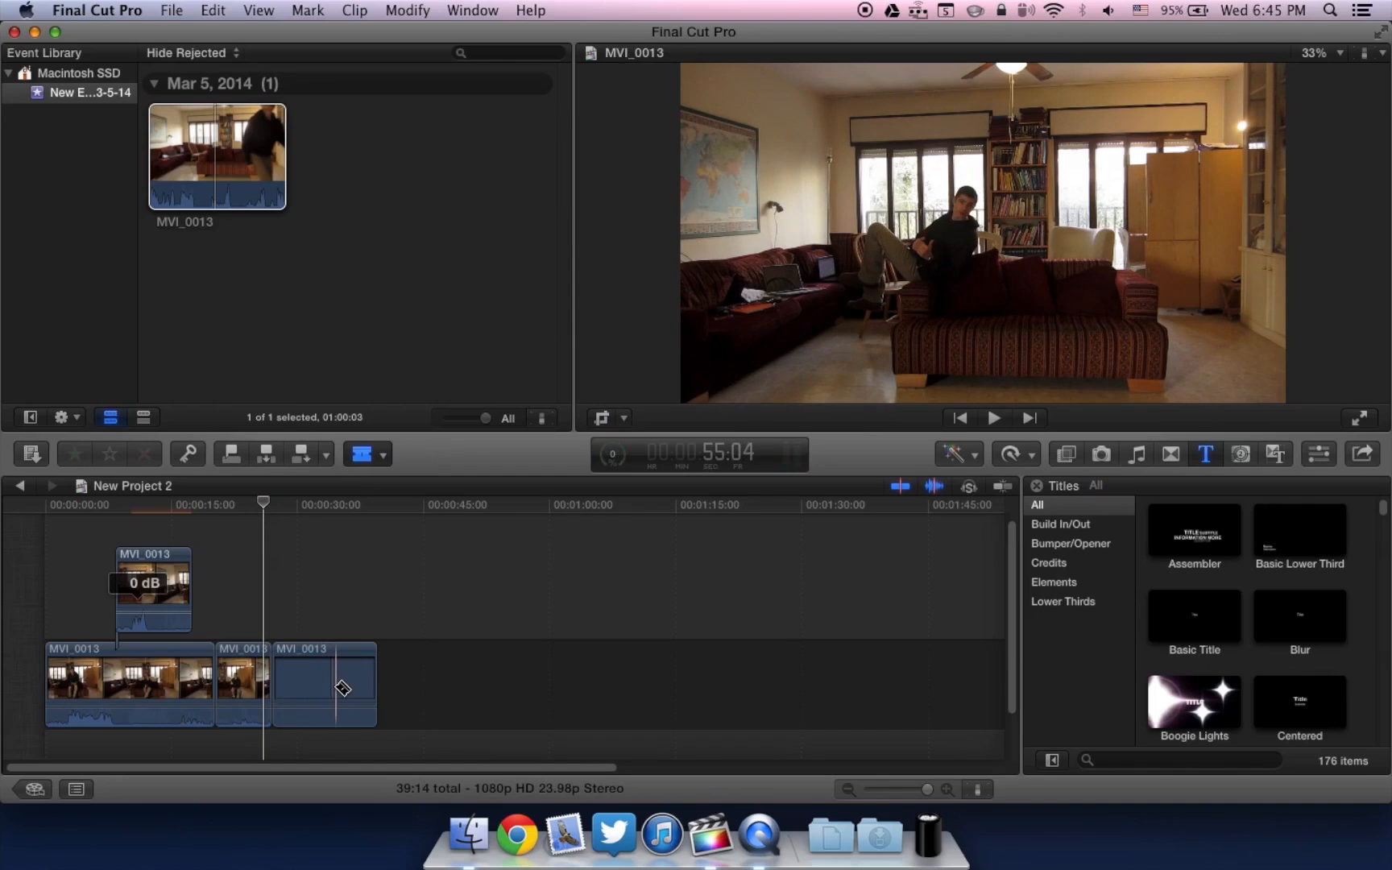
left_click(303, 684)
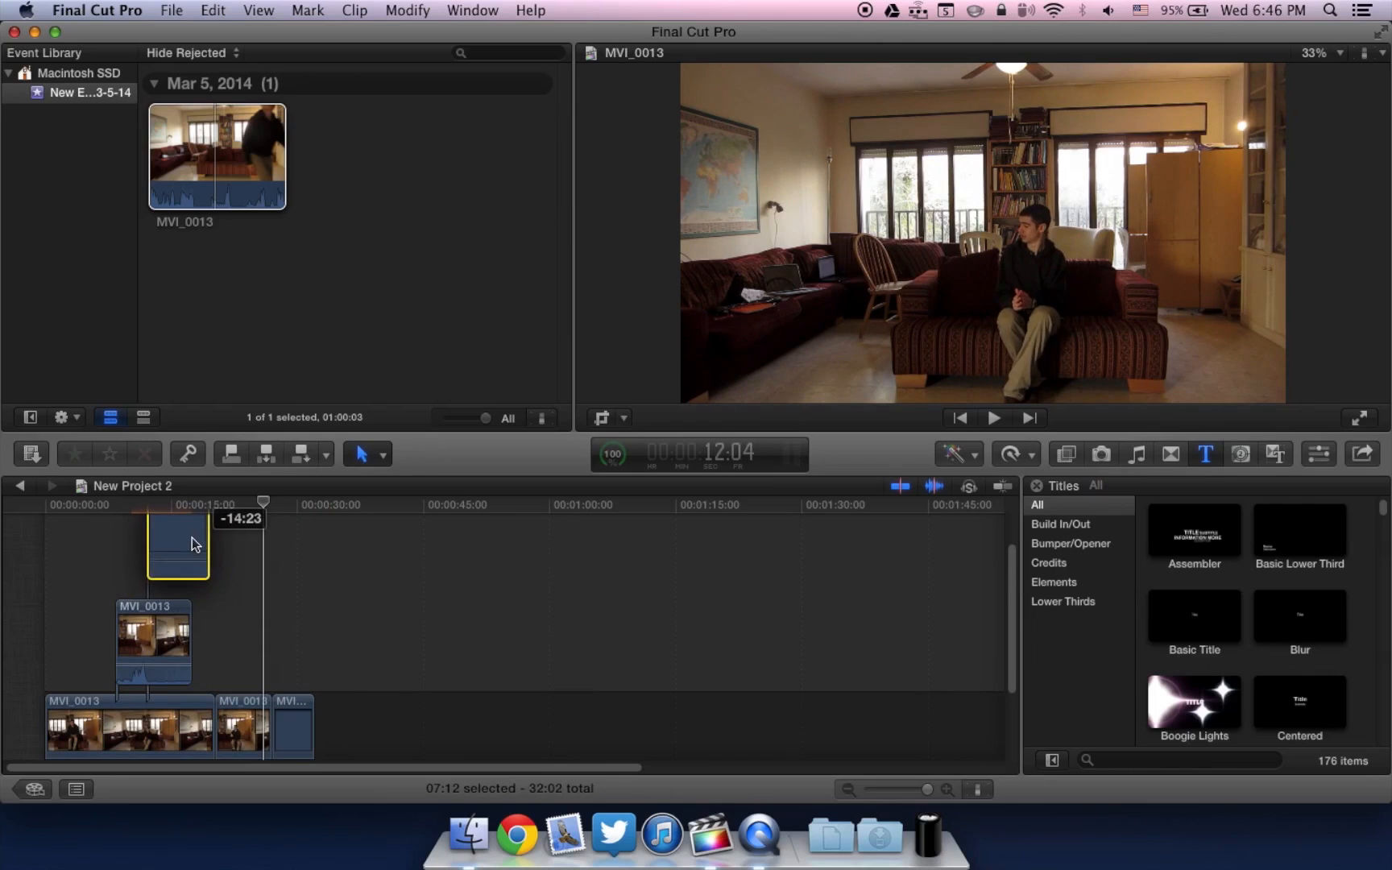
left_click_drag(177, 546, 187, 546)
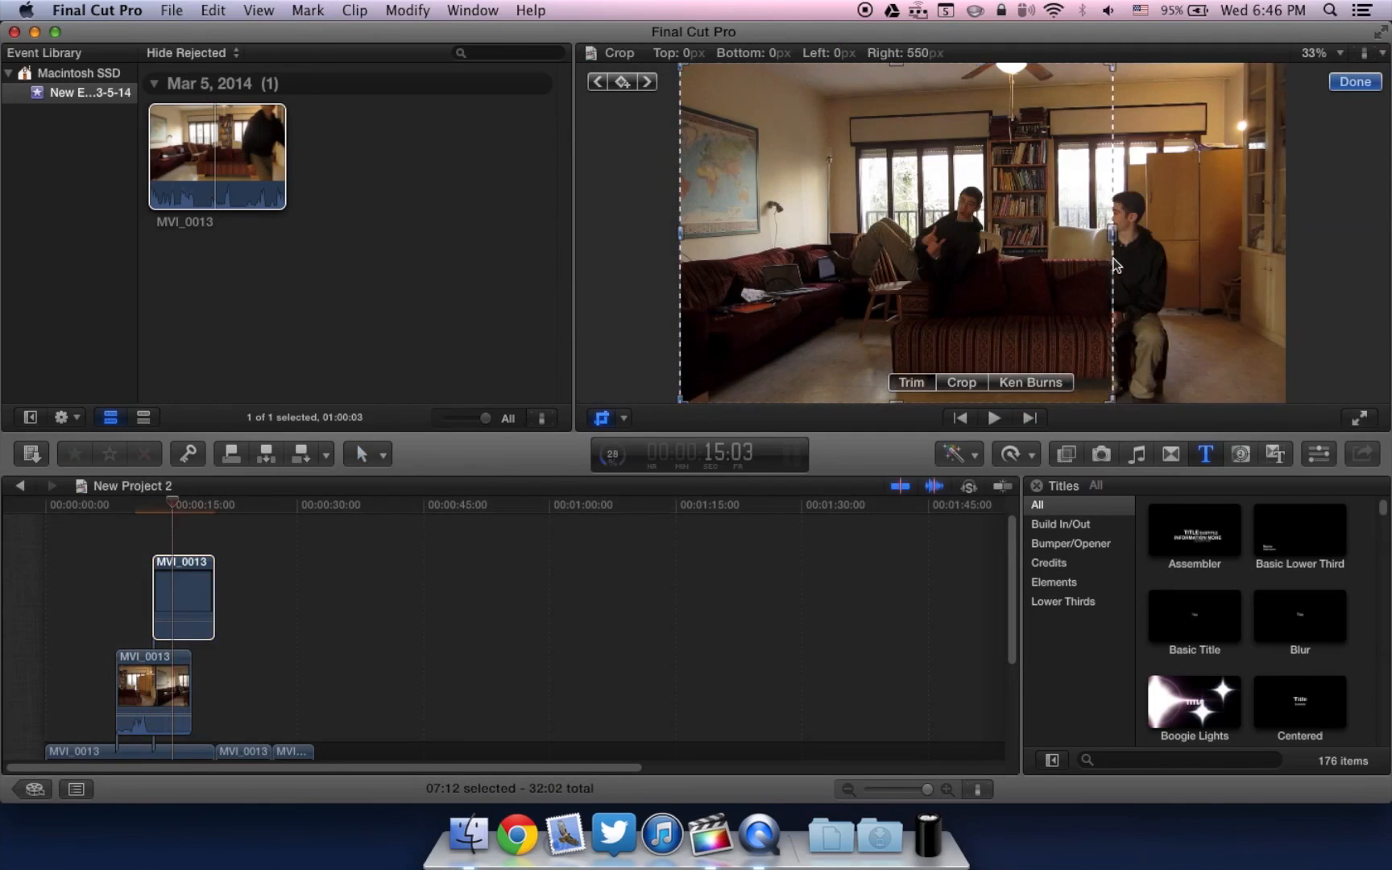
Crop the top overlay's right edge inward to reveal the third person, then finish cropping
left_click_drag(1110, 236, 995, 240)
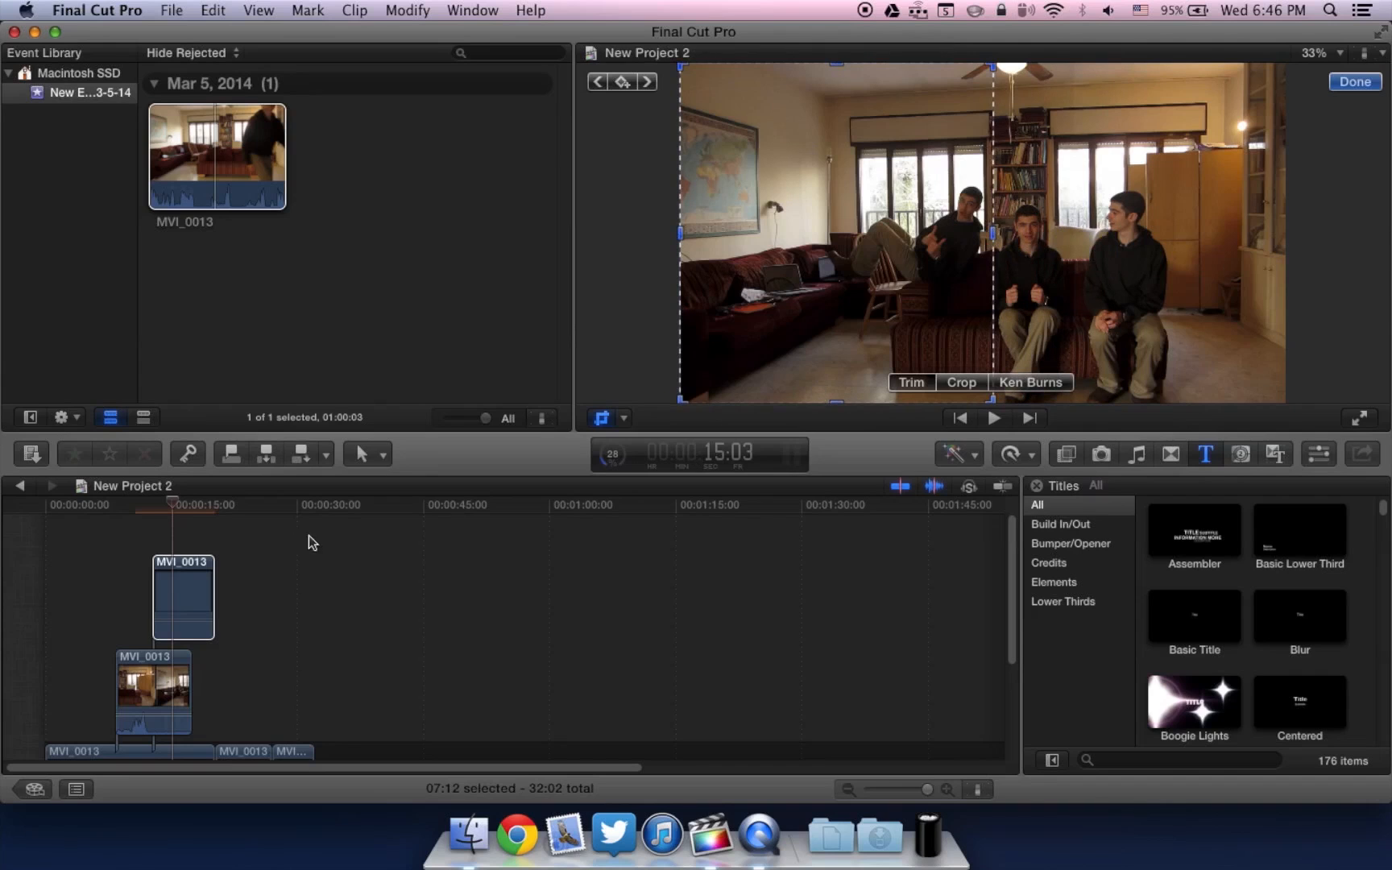
left_click(121, 505)
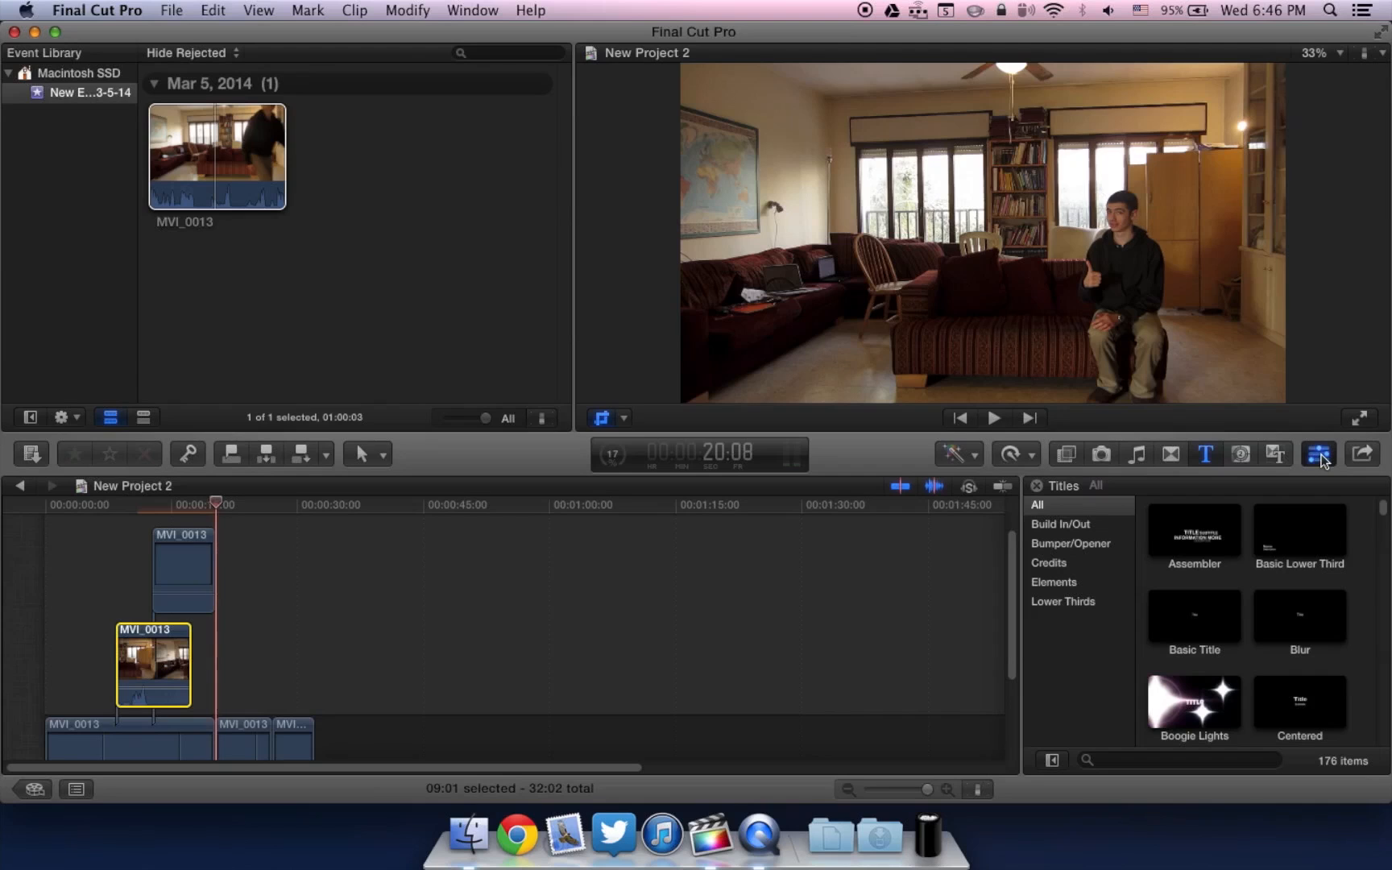
Show the overlay's Inspector and bring up the Color Board's Exposure controls
left_click(1319, 455)
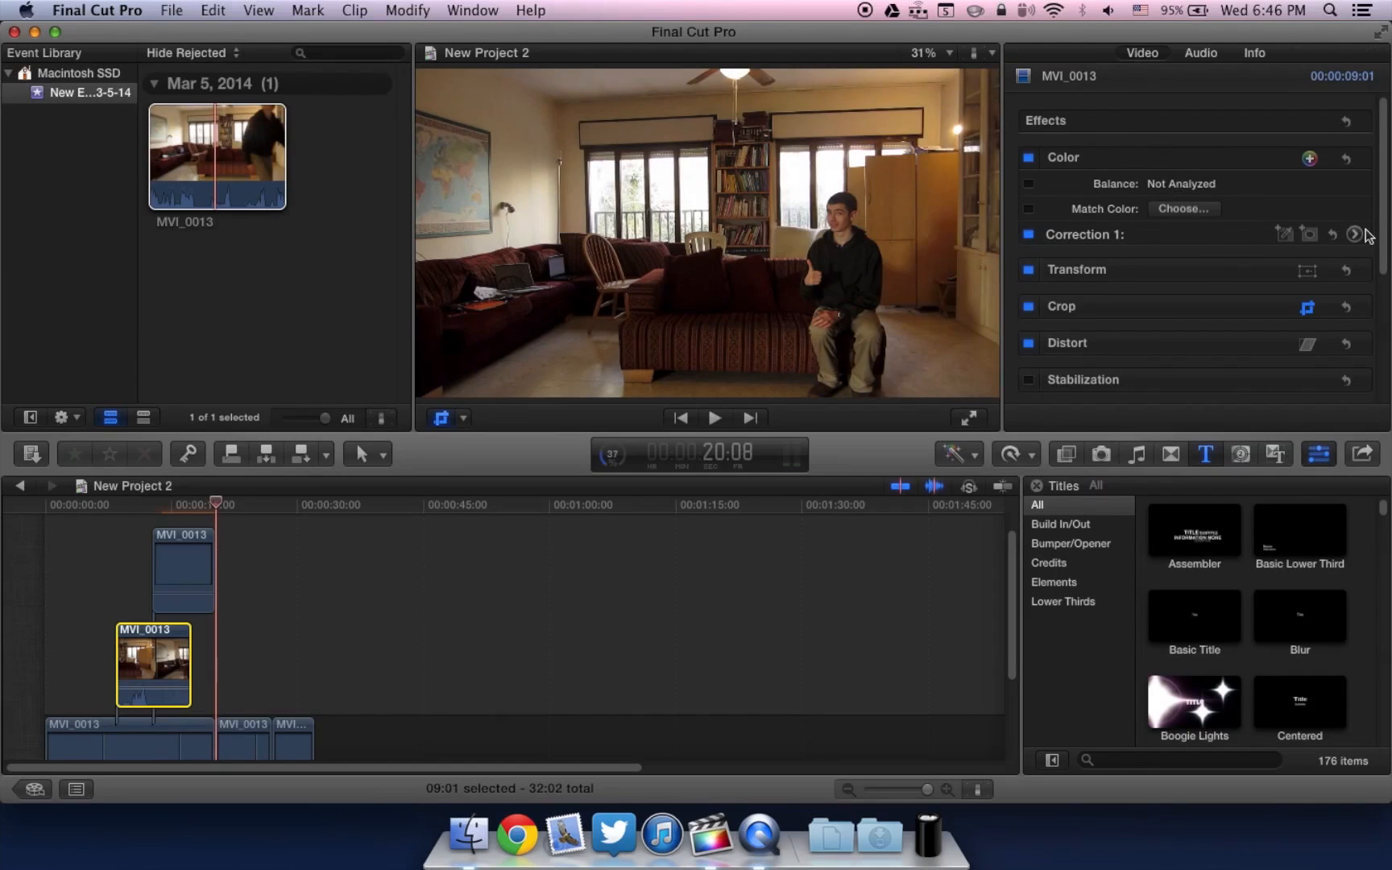
left_click(1354, 233)
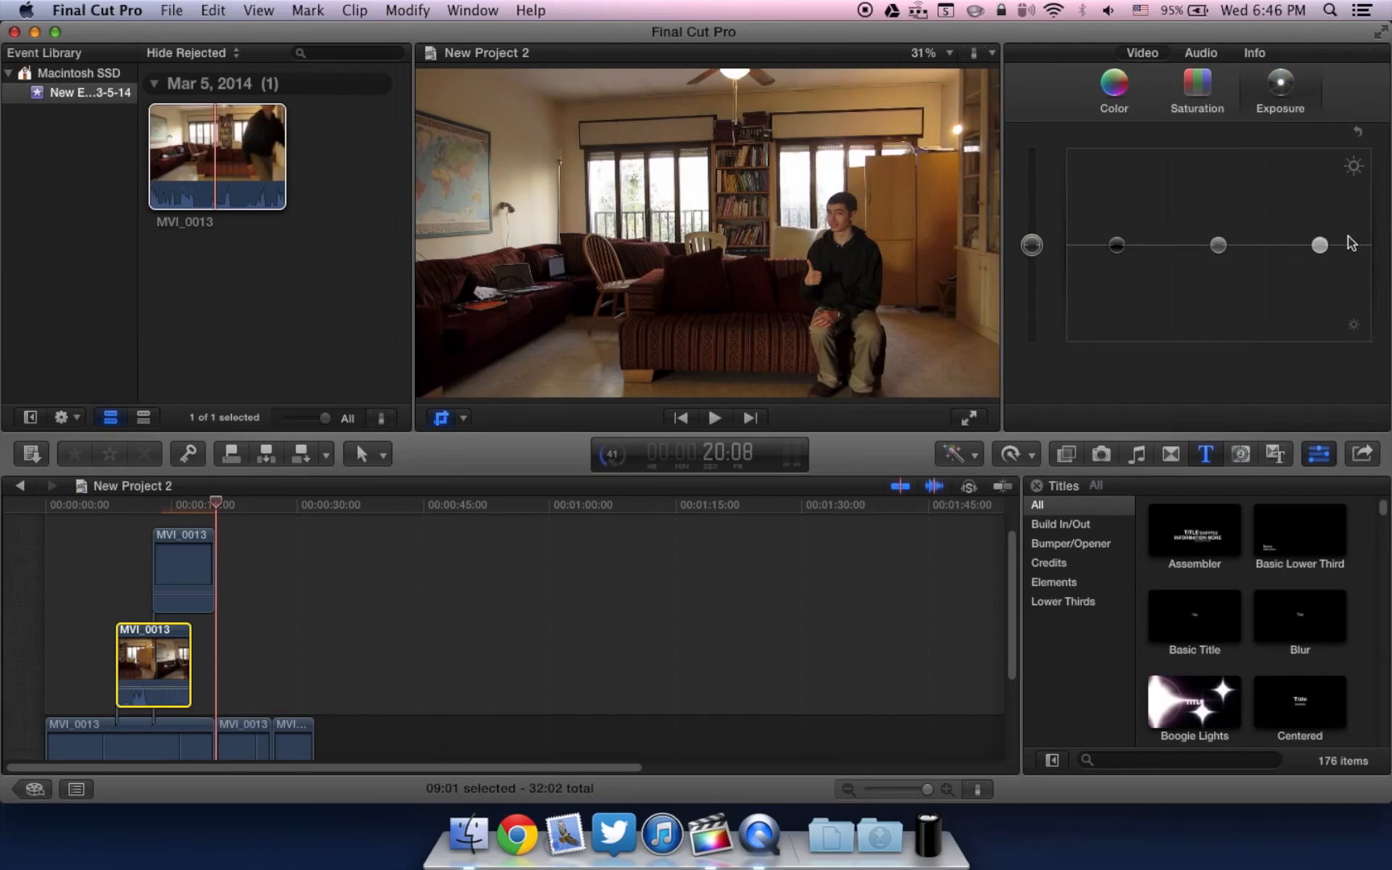
left_click(1281, 89)
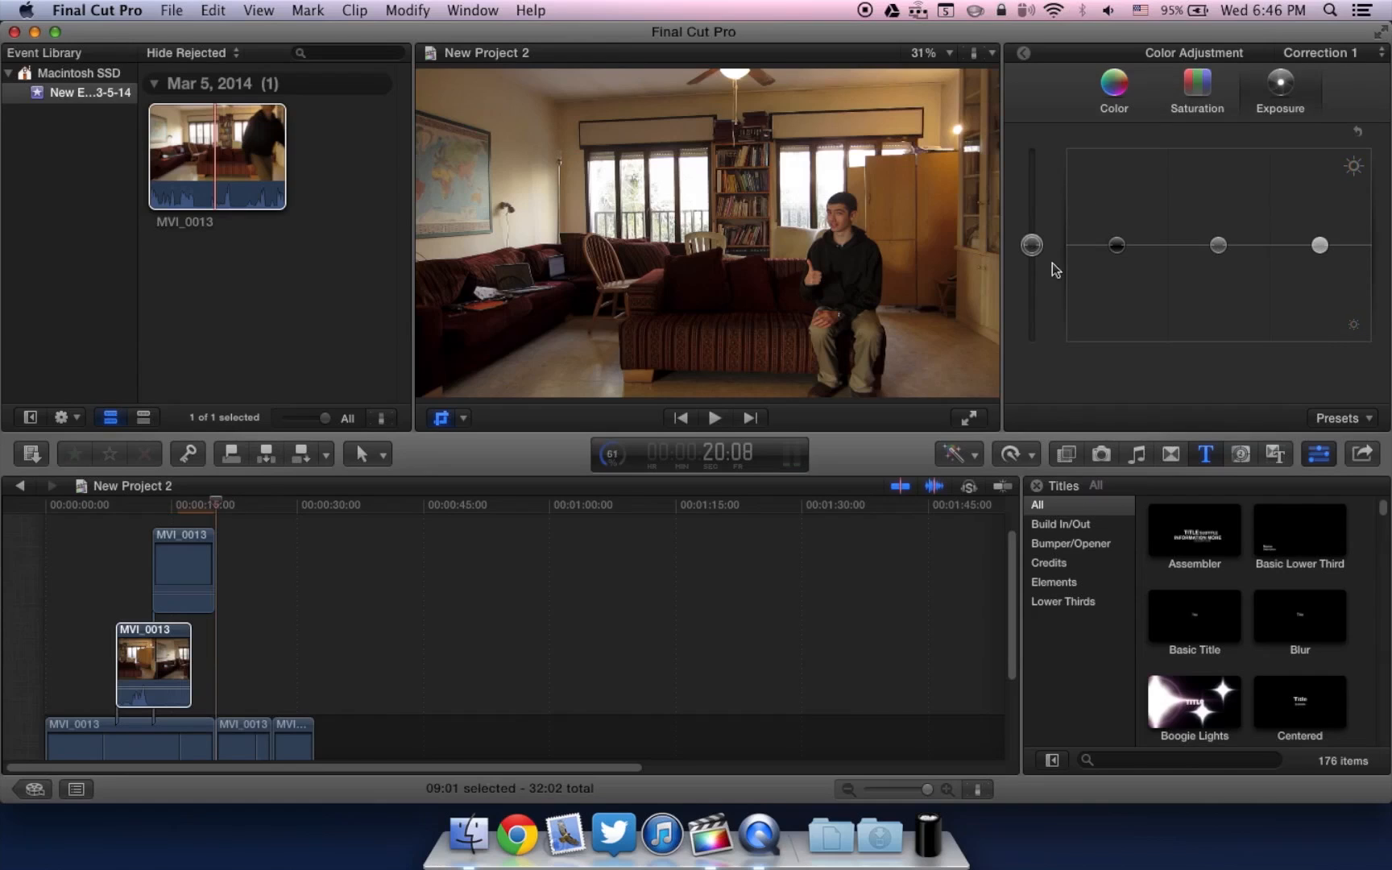
mouse_move(128, 569)
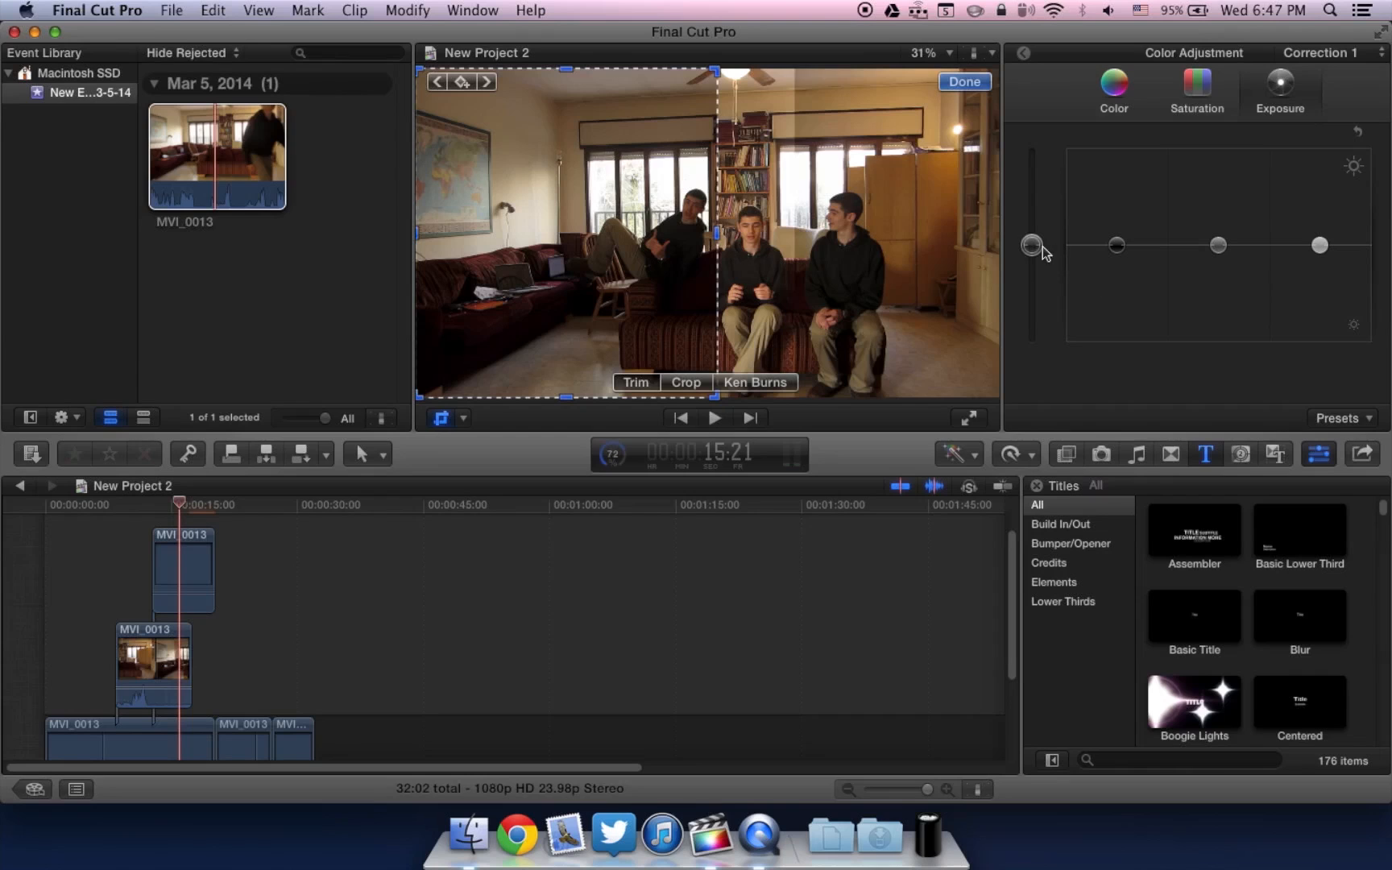
Lower the Global exposure puck so the overlay matches the other shots' lighting
left_click_drag(1031, 243, 1031, 258)
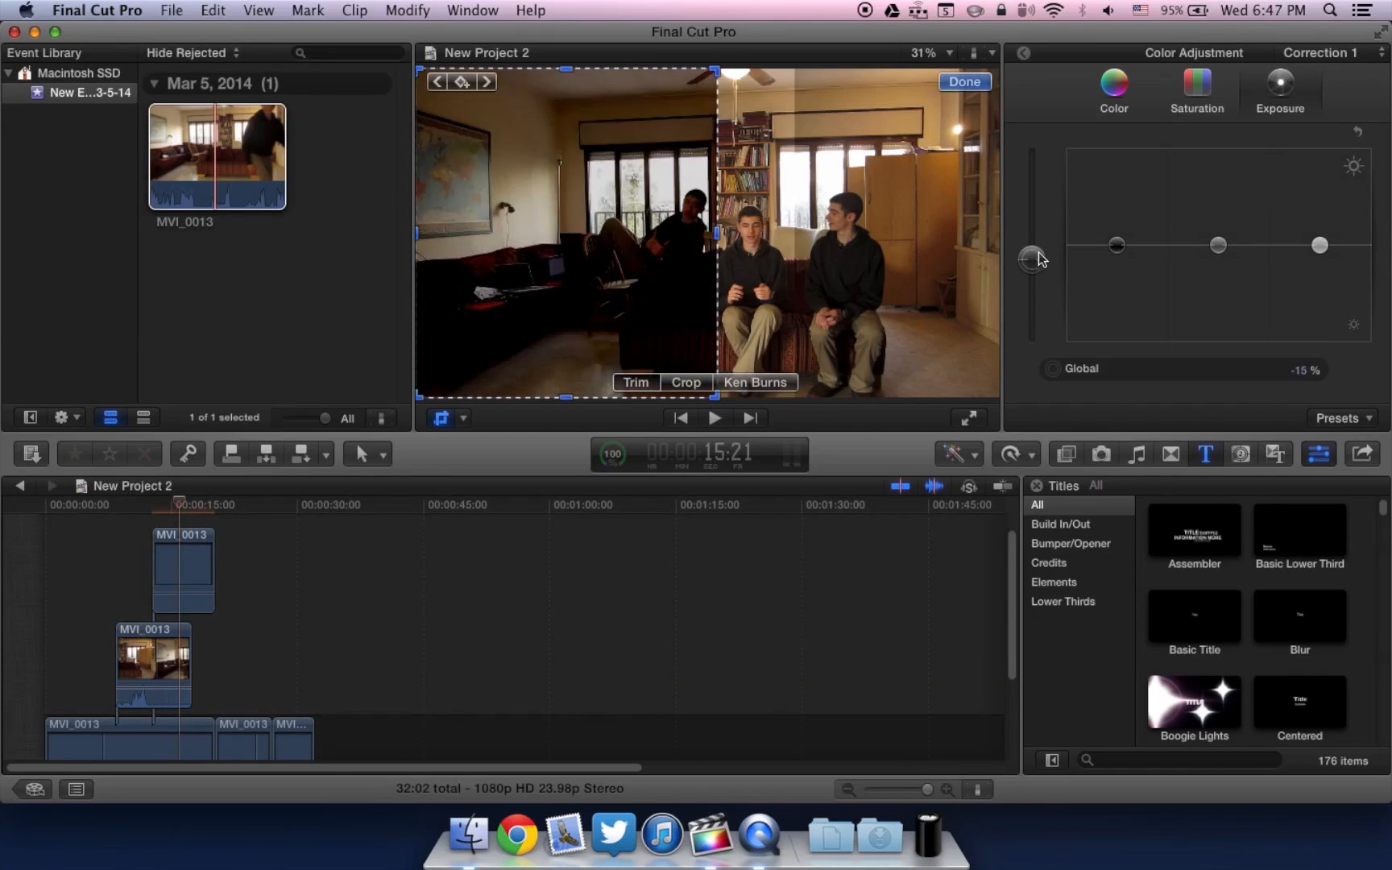
left_click_drag(1031, 258, 1031, 246)
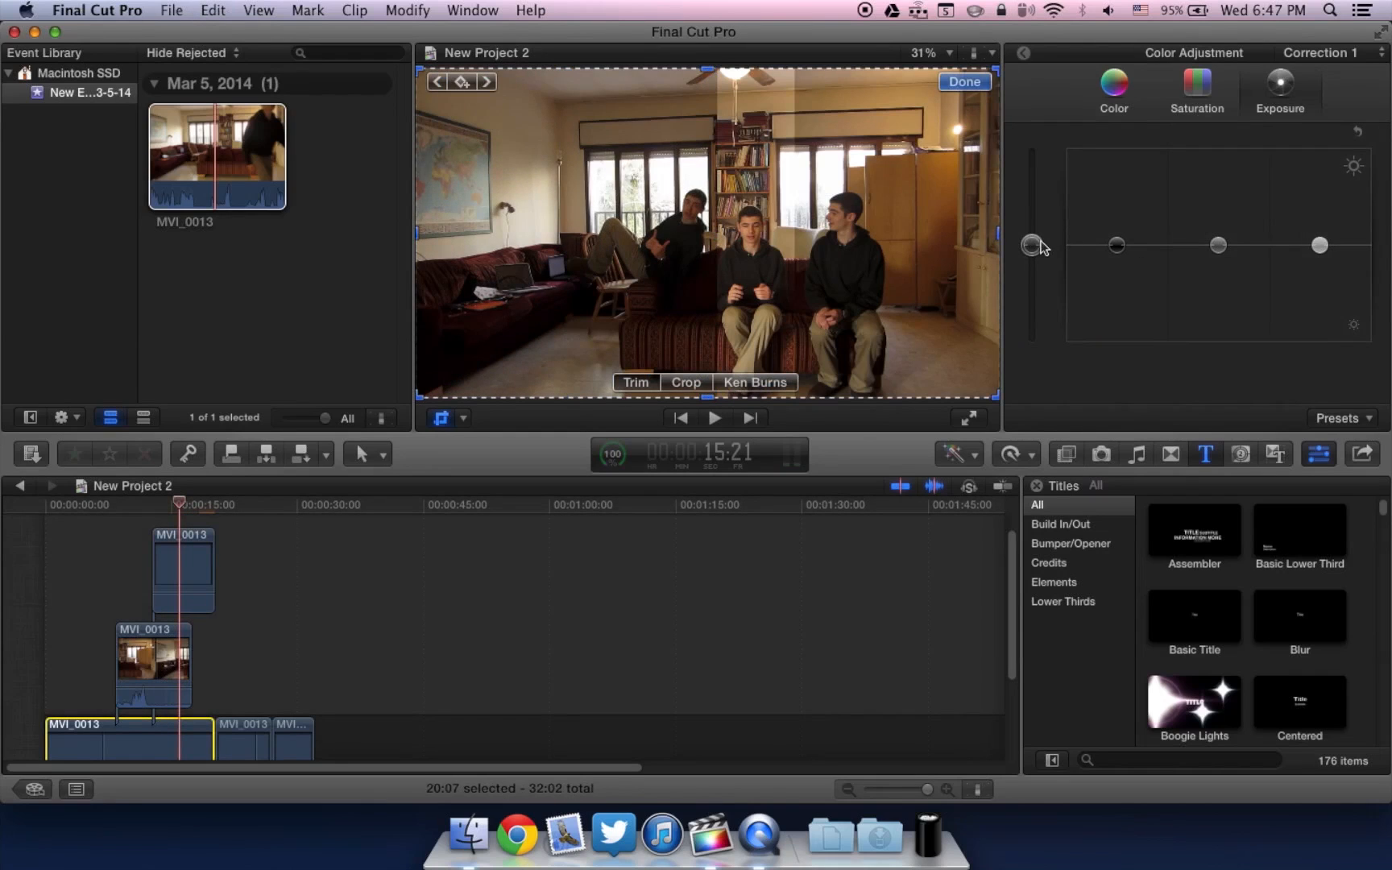
left_click_drag(1031, 245, 1031, 258)
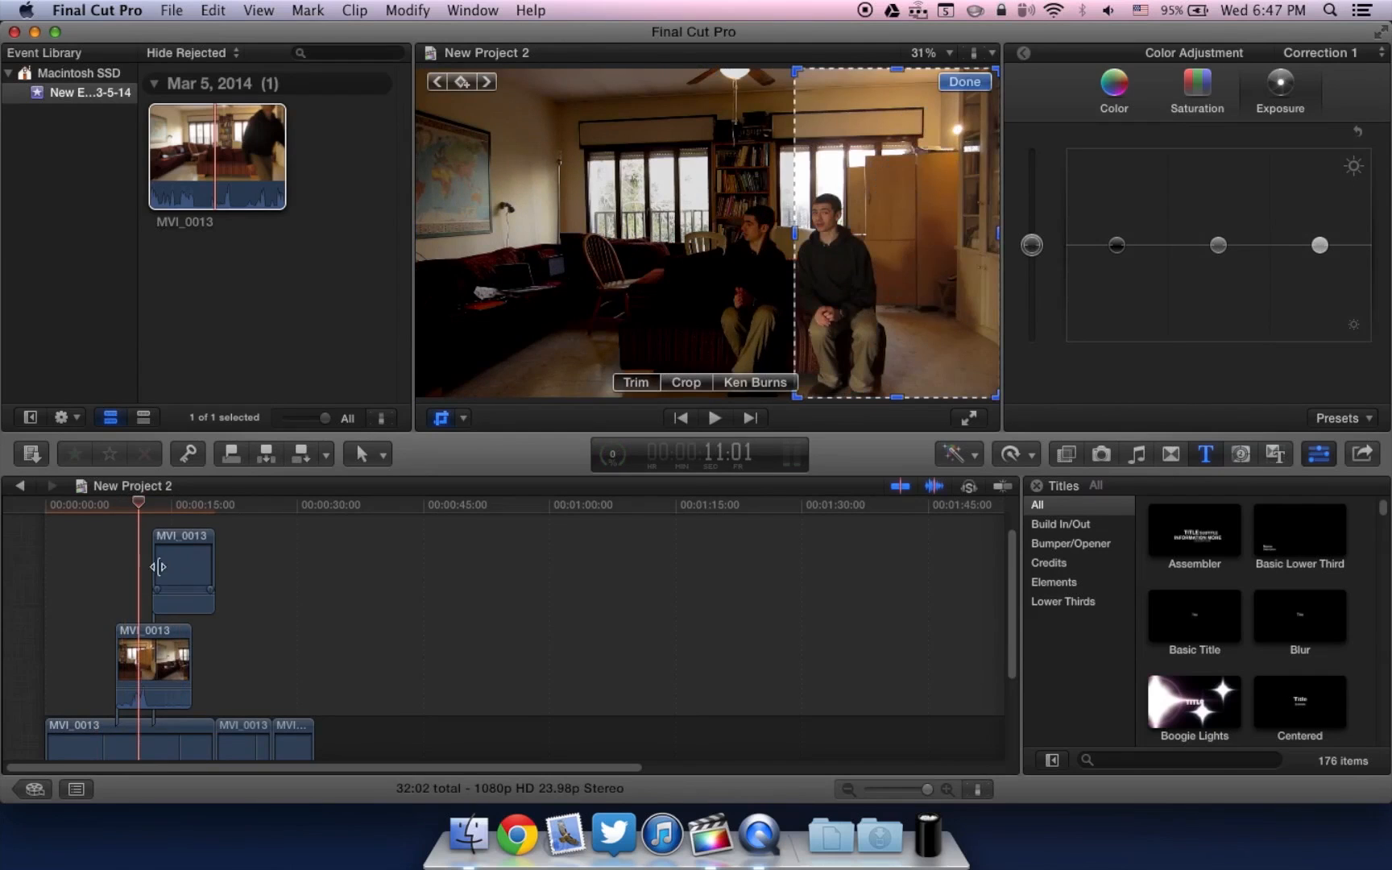
left_click(86, 504)
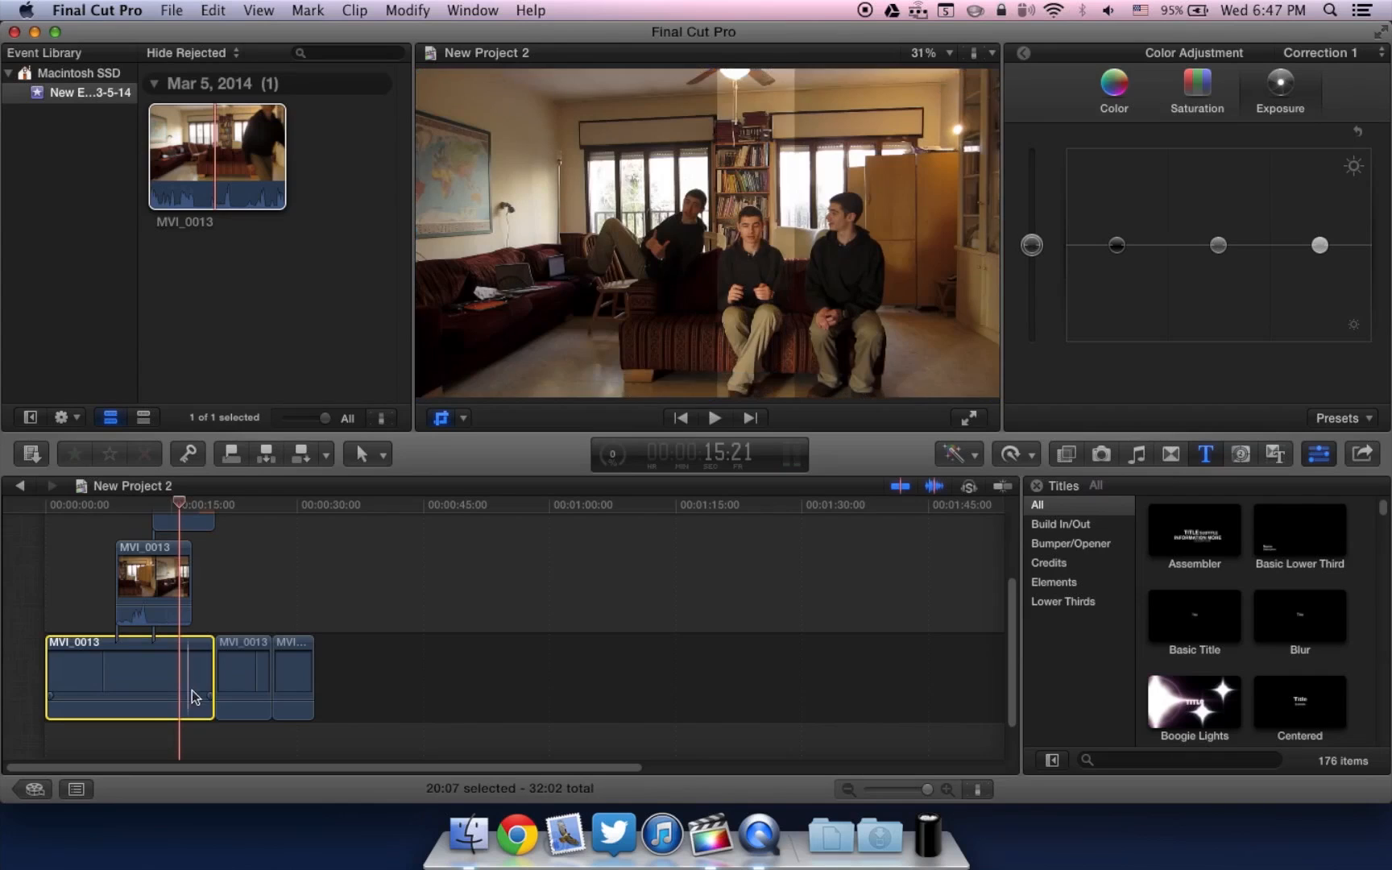
Split the primary storyline clip with the Blade and play back the three-clone composite
left_click(136, 680)
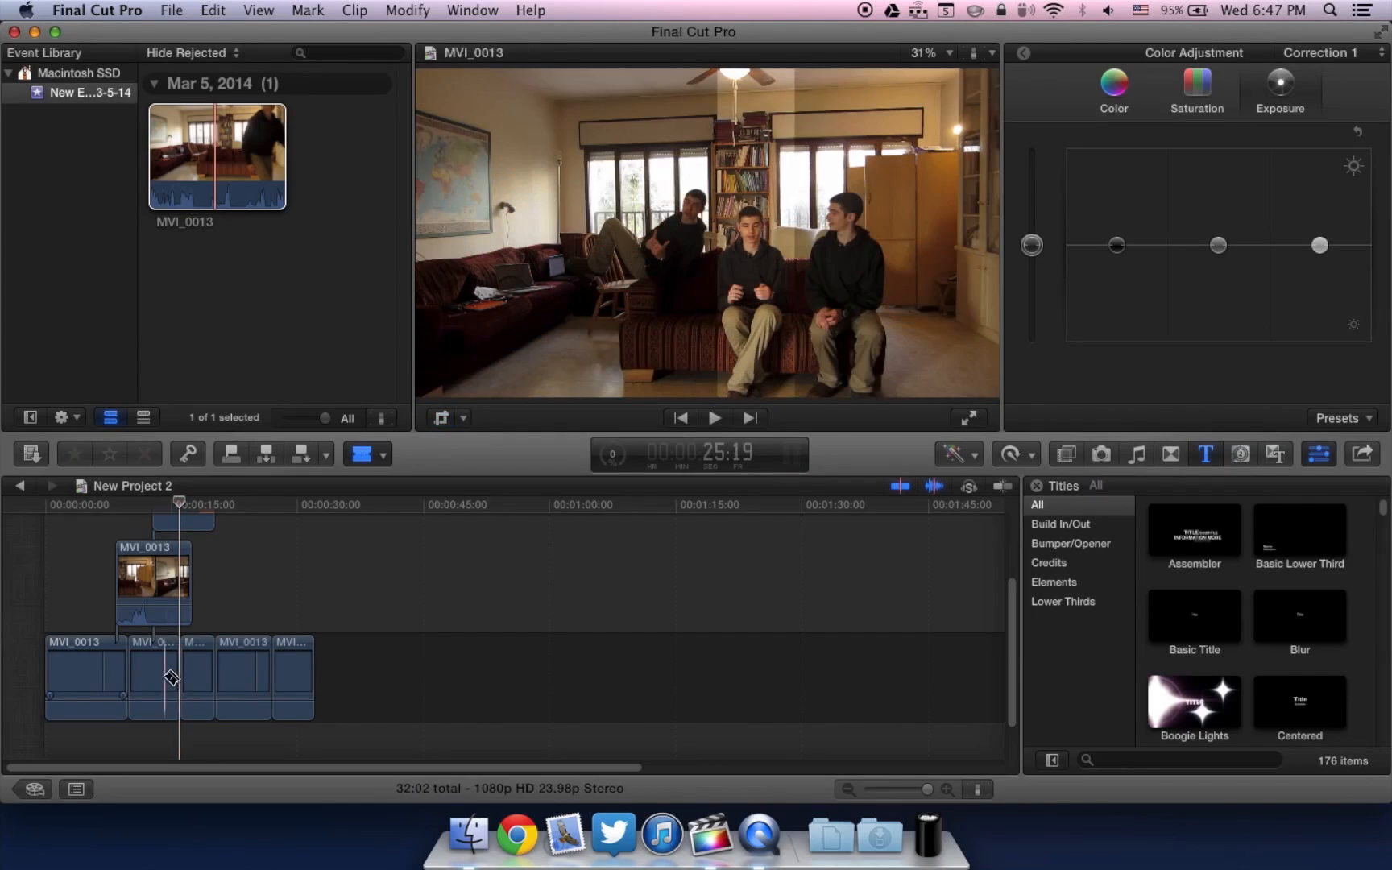
left_click(153, 675)
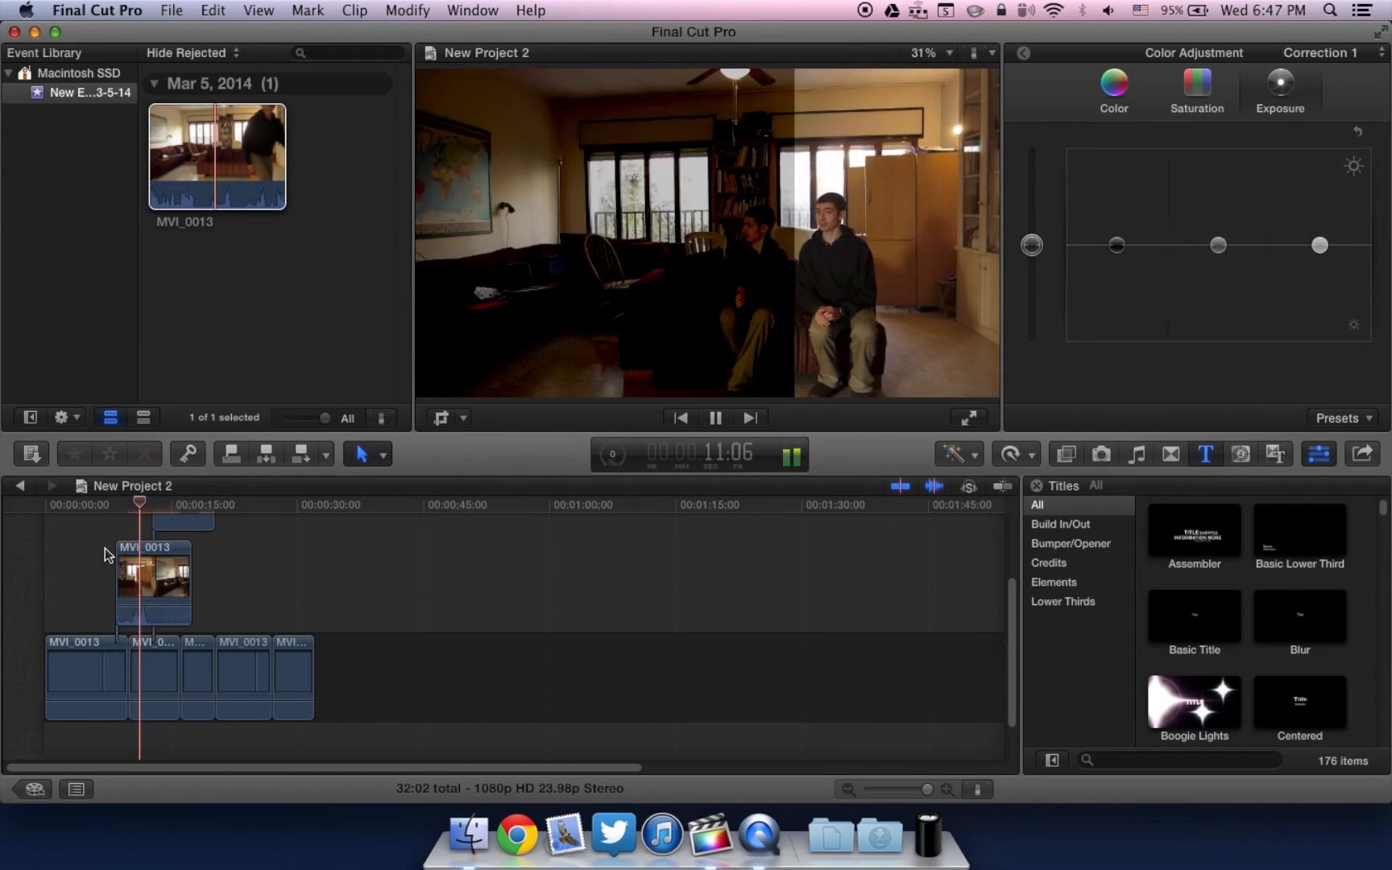
left_click(716, 417)
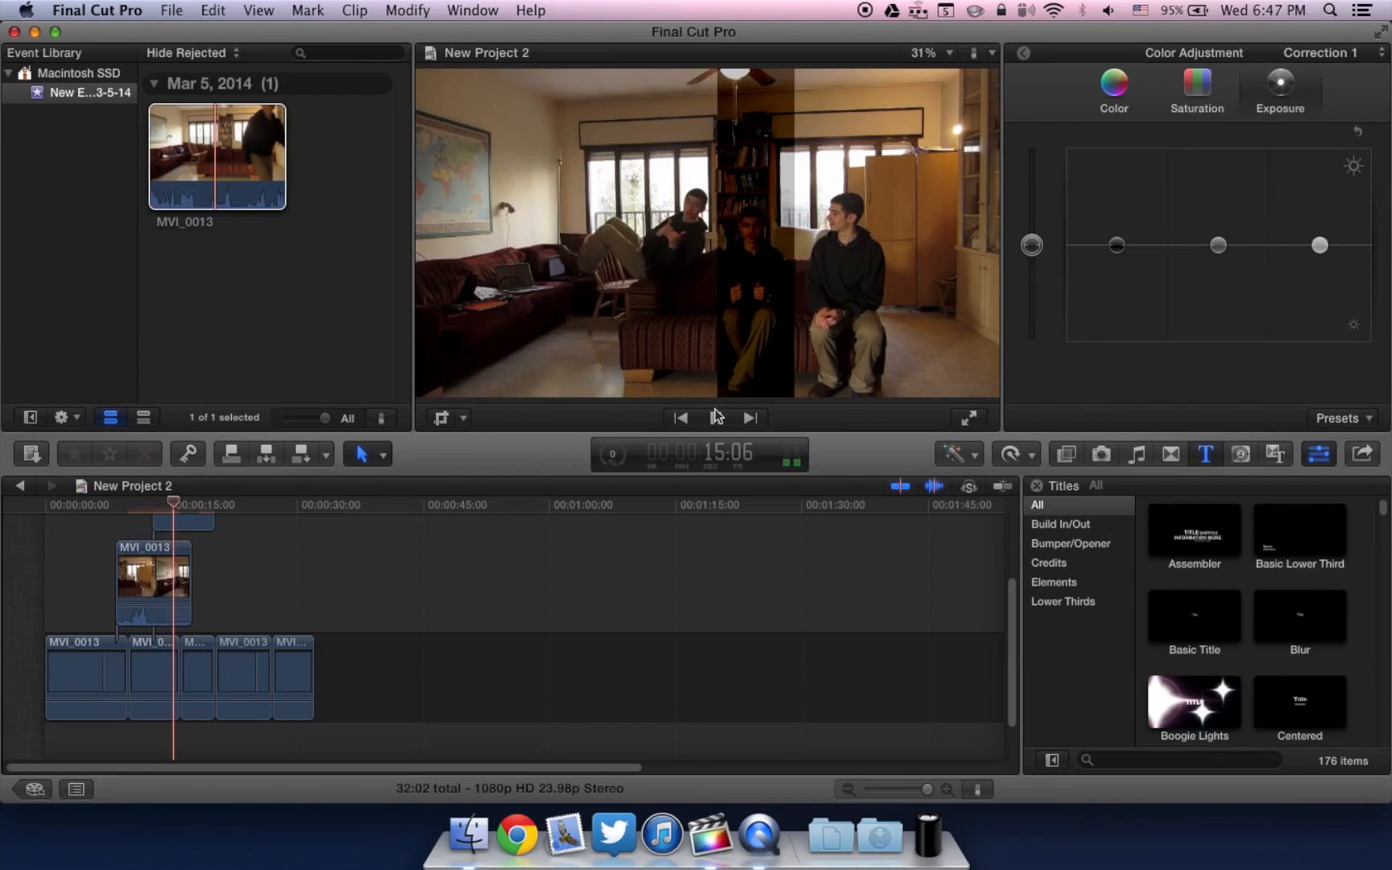
left_click(717, 417)
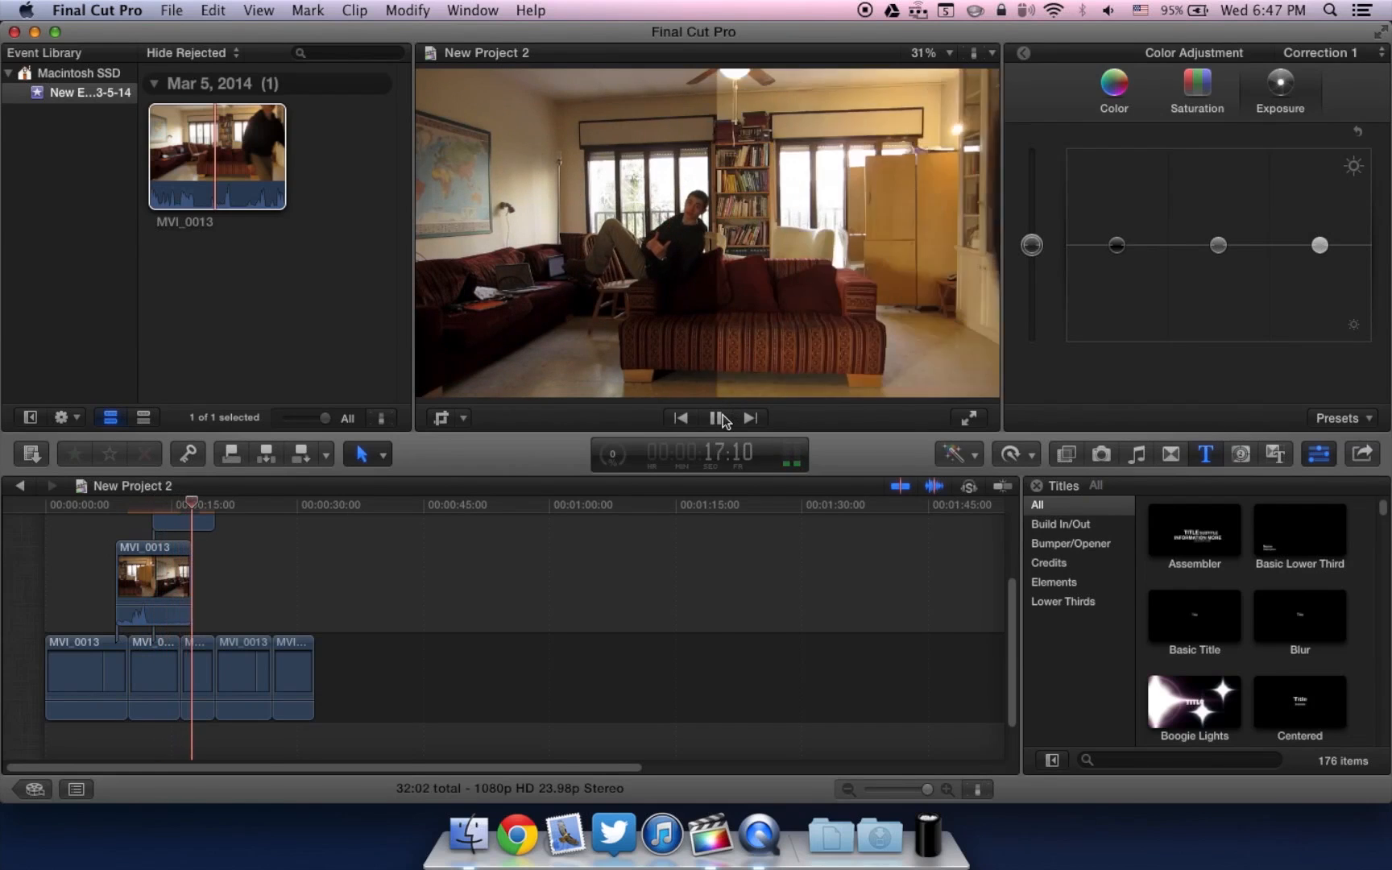